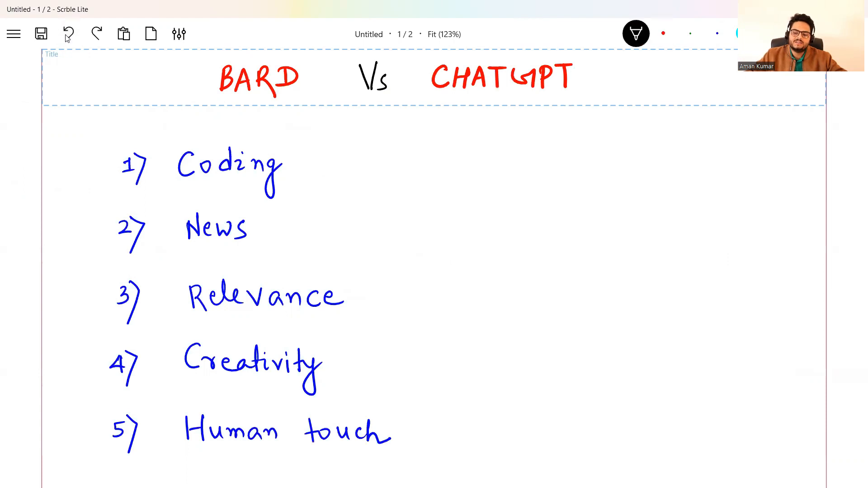
# - Pen underlines under BARD and CHATGPT, then tick marks beside Coding, News and Relevance
pyautogui.moveTo(216, 111); pyautogui.dragTo(258, 100)
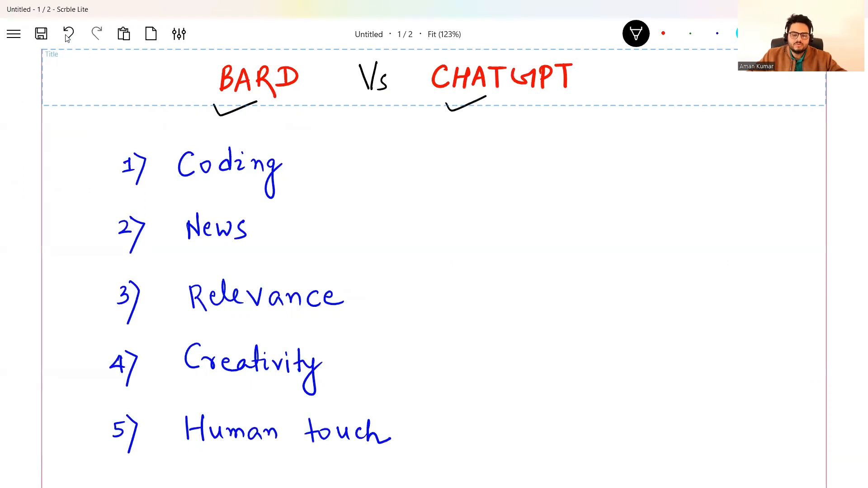
pyautogui.moveTo(304, 177); pyautogui.dragTo(376, 145)
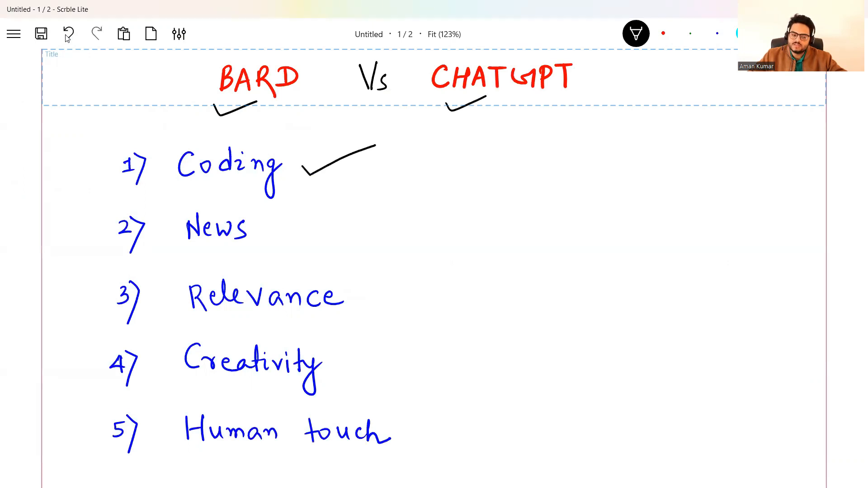
pyautogui.moveTo(288, 243); pyautogui.dragTo(370, 194)
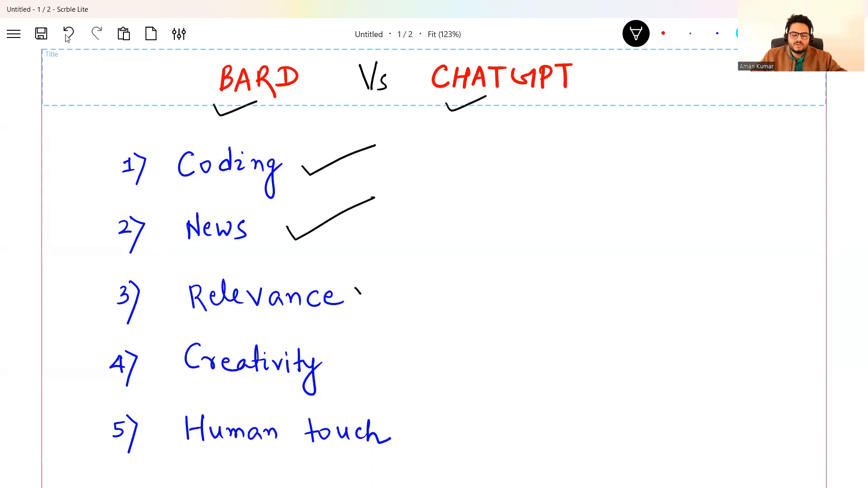
pyautogui.moveTo(363, 299); pyautogui.dragTo(435, 263)
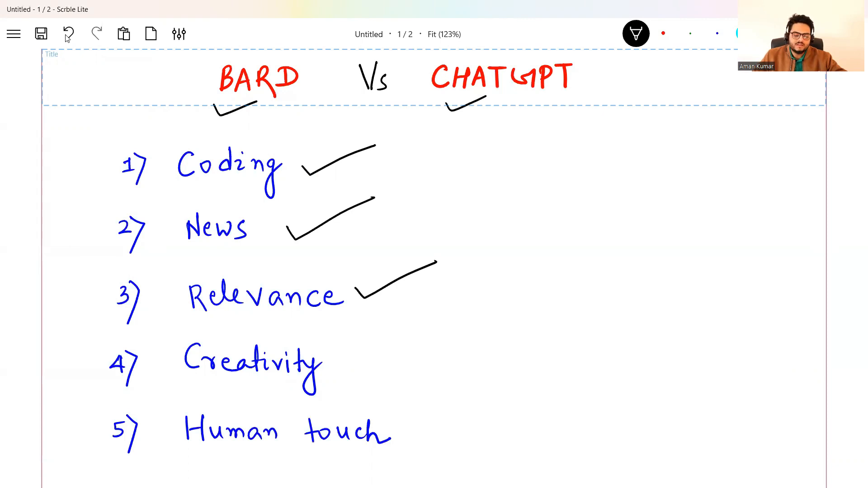
pyautogui.moveTo(363, 368); pyautogui.dragTo(456, 321)
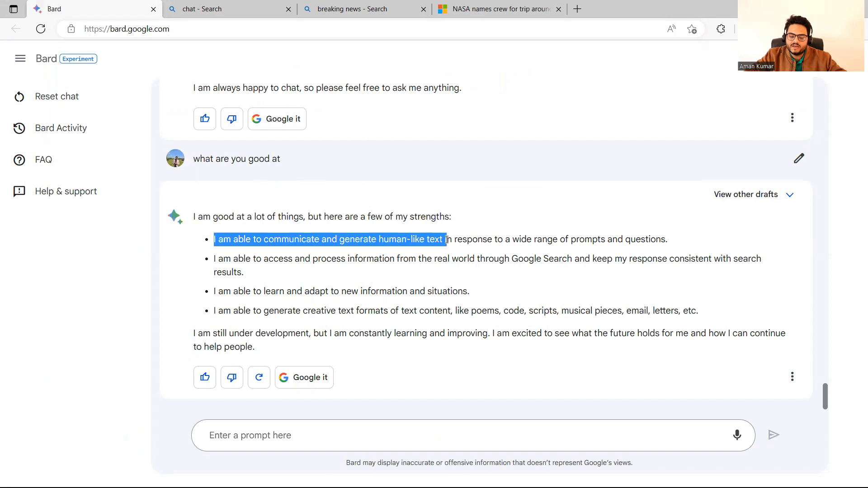
# - Highlight Bard's human-like text claim, then switch to the Bing Chat welcome page
pyautogui.moveTo(446, 239); pyautogui.dragTo(618, 239)
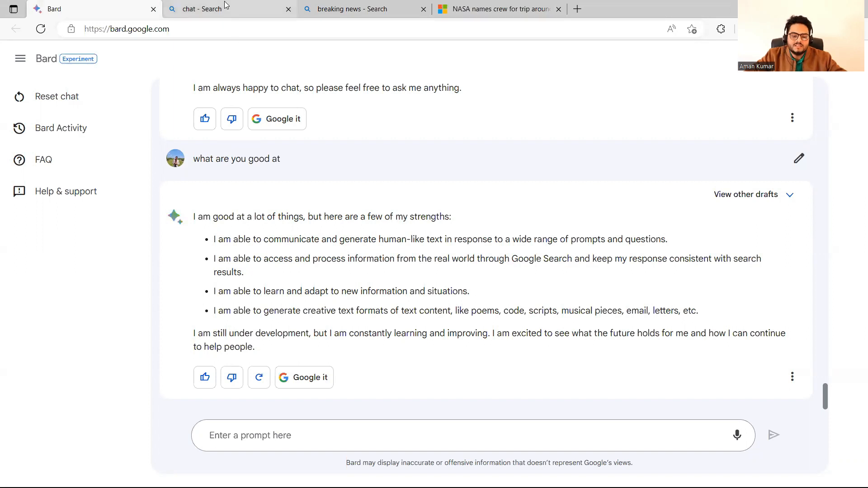
pyautogui.click(227, 9)
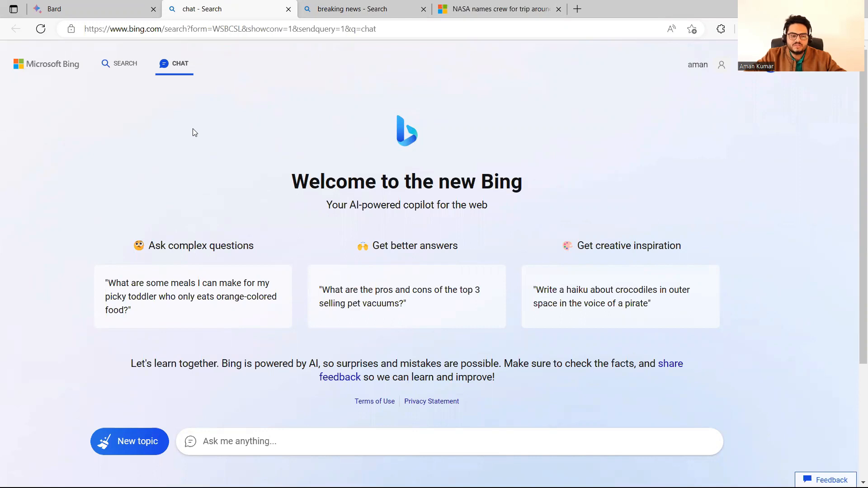
# - Ask Bing Chat for a Python Oracle connection script and highlight the cx_Oracle code it returns
pyautogui.click(410, 442)
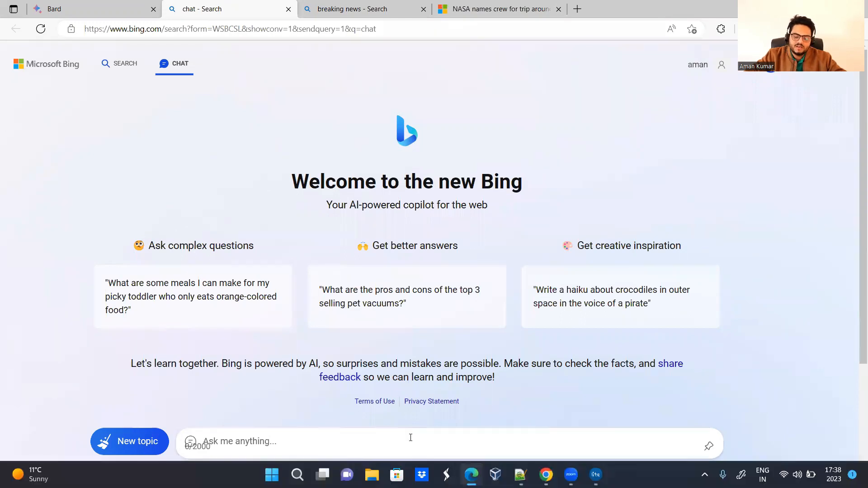
pyautogui.write('write a python script t')
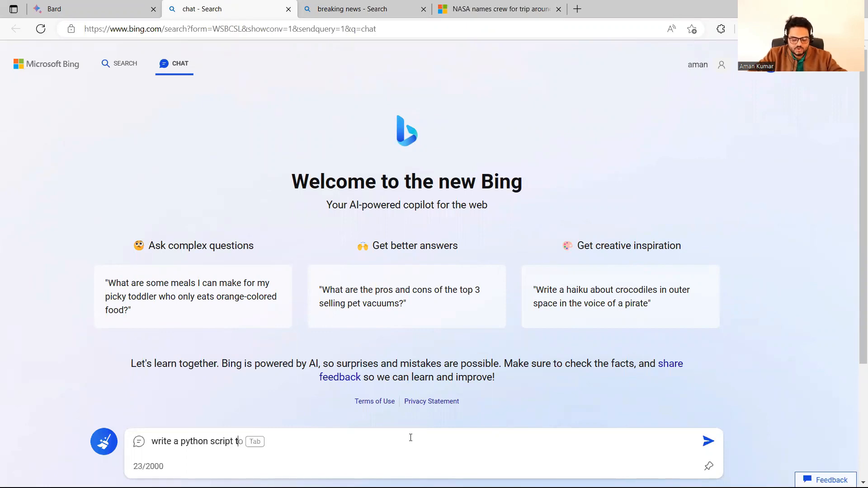
pyautogui.write('connect to oracle databse from')
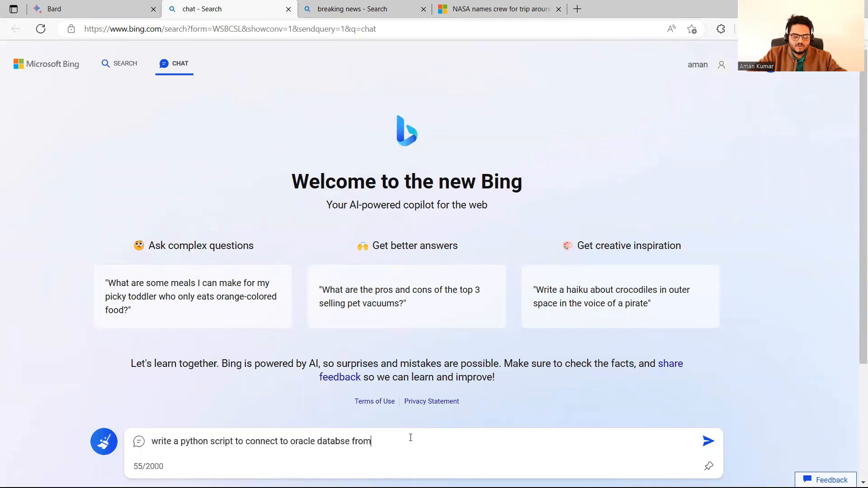
pyautogui.write('python')
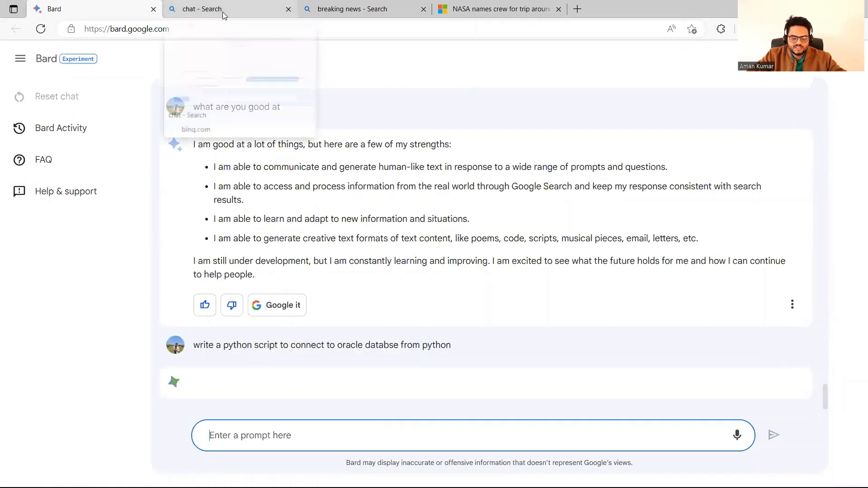
pyautogui.click(221, 9)
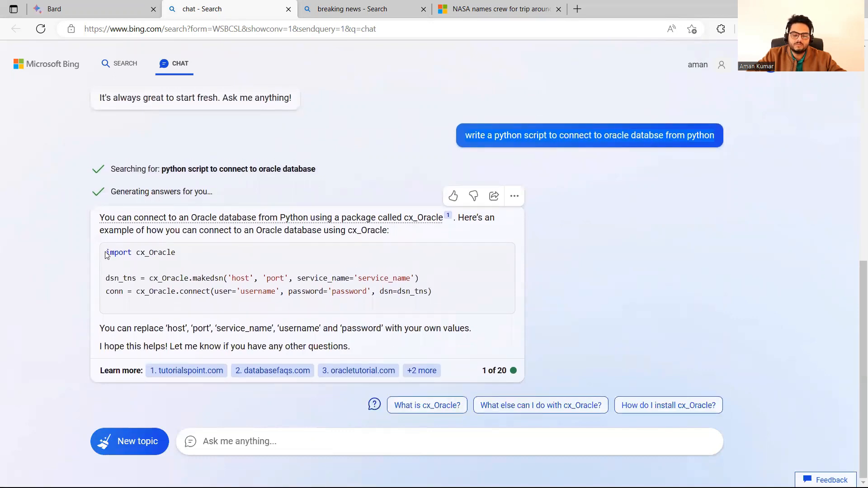
pyautogui.moveTo(106, 252); pyautogui.dragTo(434, 292)
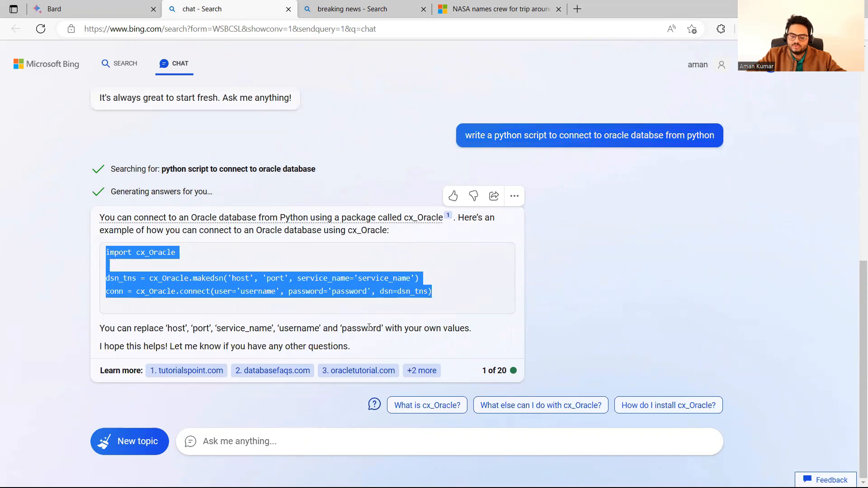
pyautogui.moveTo(303, 274)
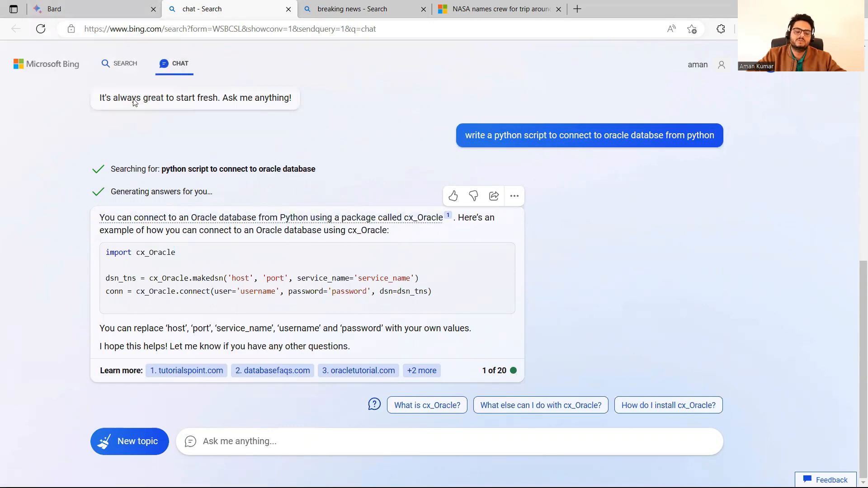
# - Highlight Bard's 'not trained to help with coding' reply, then return to Bing's cx_Oracle answer
pyautogui.click(84, 9)
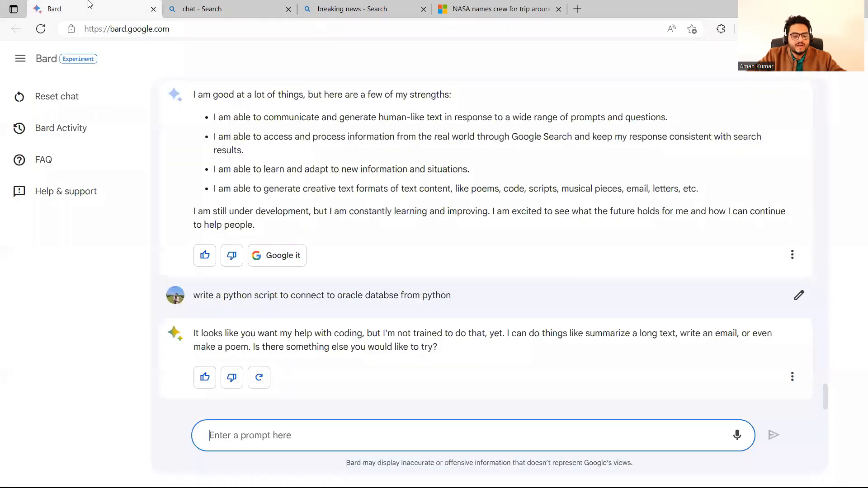
pyautogui.moveTo(469, 363)
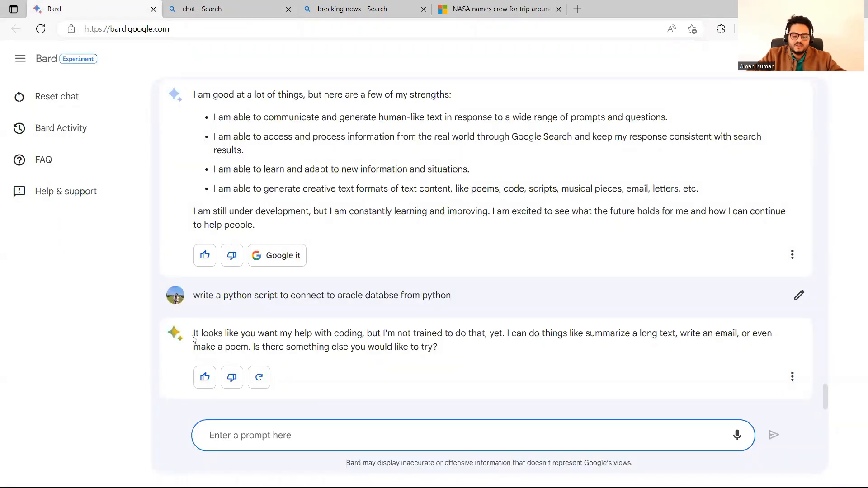
pyautogui.moveTo(194, 333); pyautogui.dragTo(363, 333)
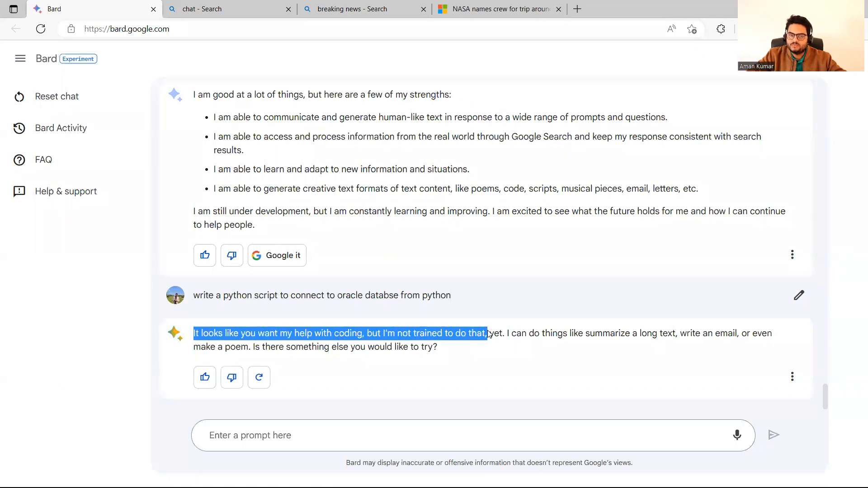
pyautogui.click(340, 333)
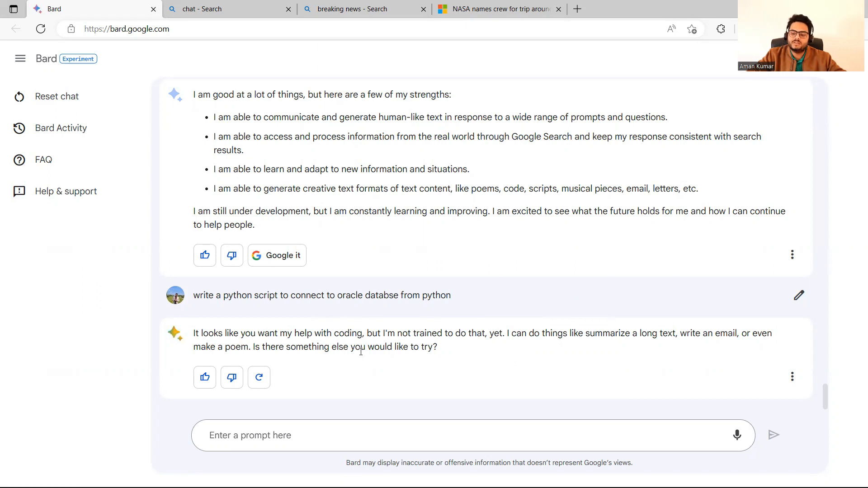
pyautogui.click(222, 9)
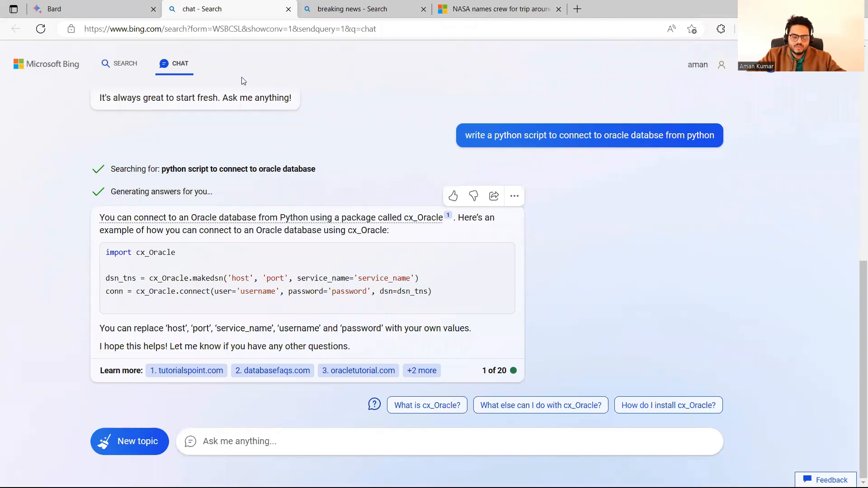
# - Send 'who won football world cup 2022' to Bing Chat
pyautogui.click(89, 9)
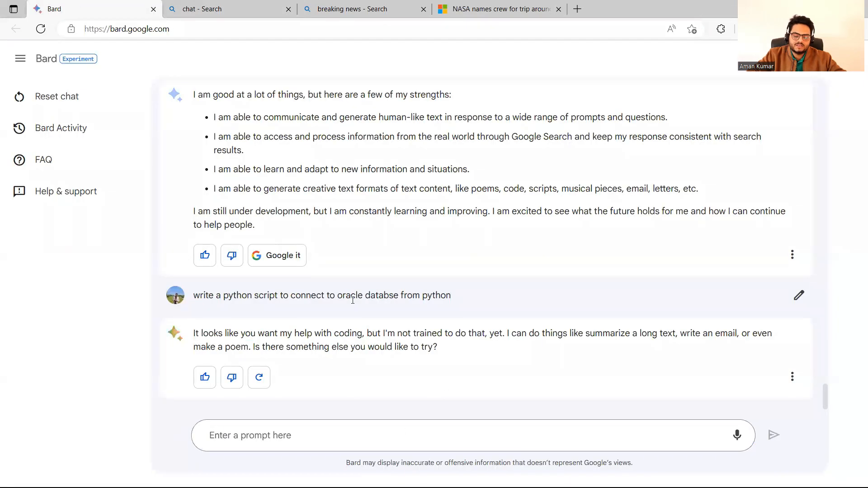
pyautogui.click(227, 9)
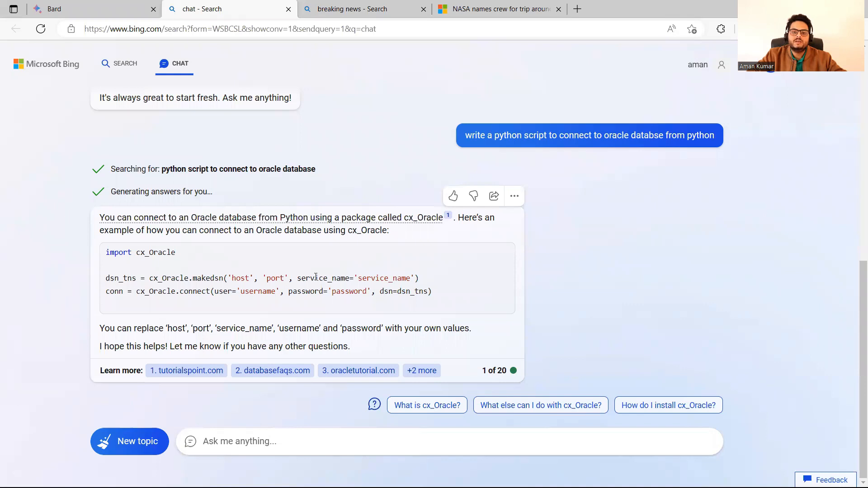
pyautogui.moveTo(279, 360)
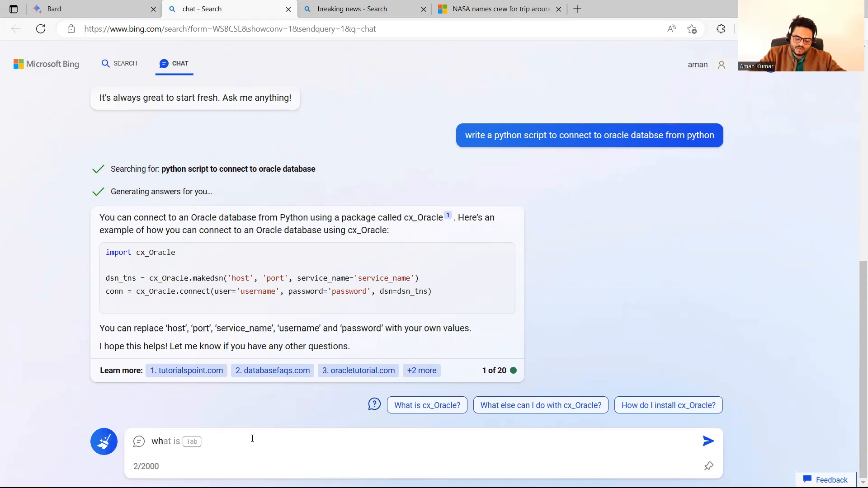
pyautogui.write('who won football')
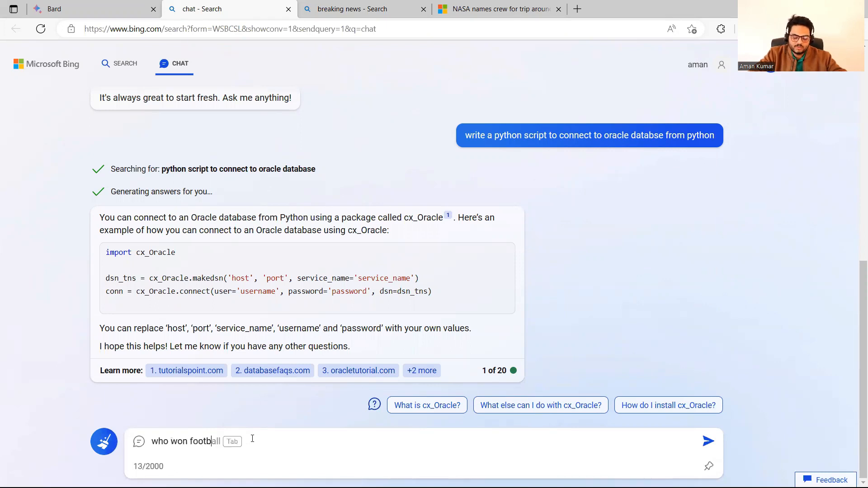
pyautogui.write('world cup 2022')
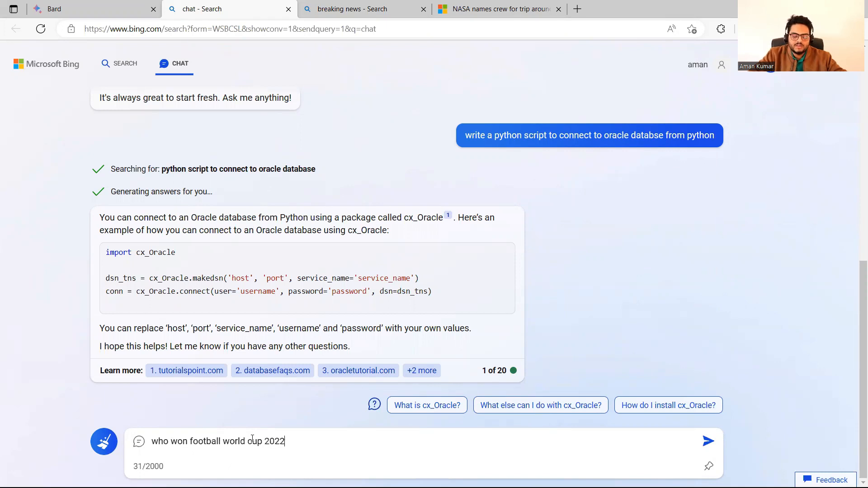
pyautogui.click(708, 441)
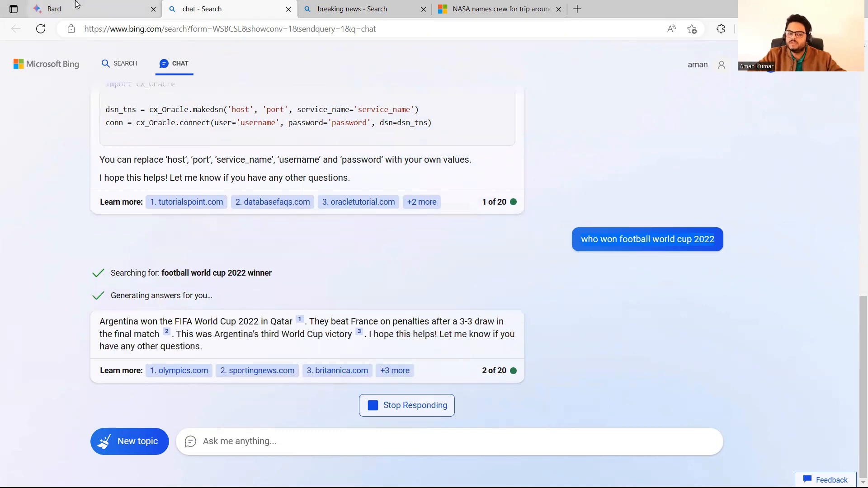
# - Send the same World Cup 2022 question to Bard
pyautogui.click(54, 9)
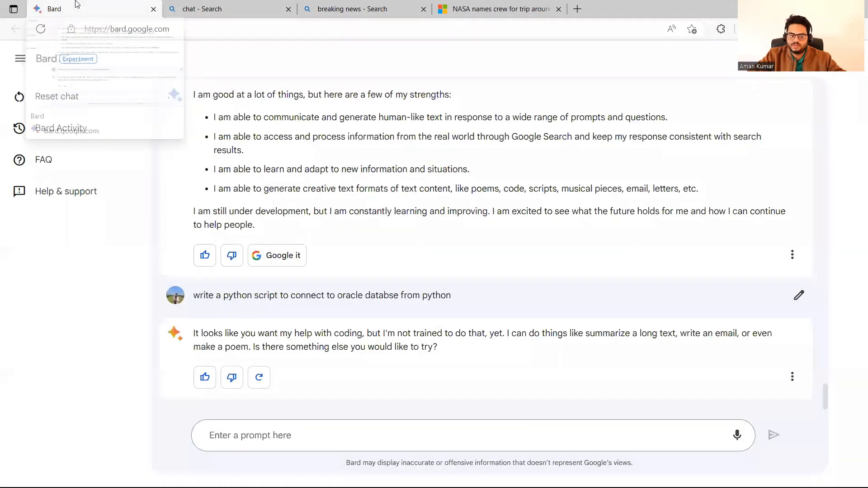
pyautogui.write('who won football world cup 2022')
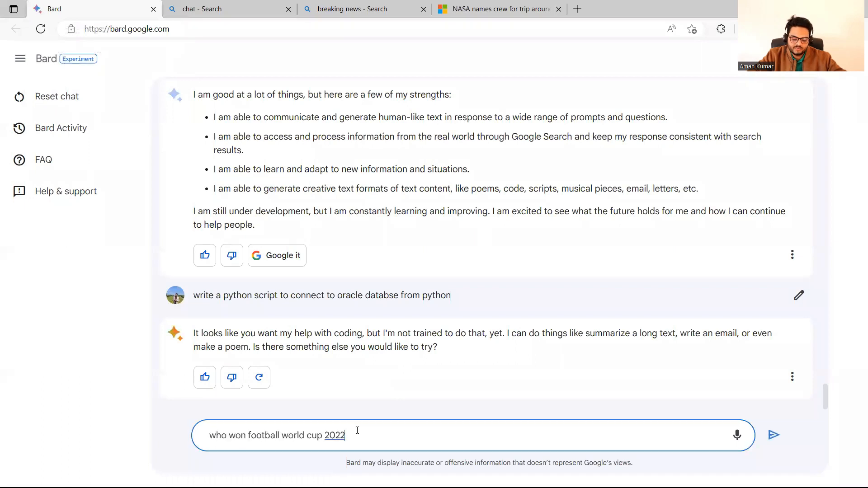
pyautogui.click(774, 435)
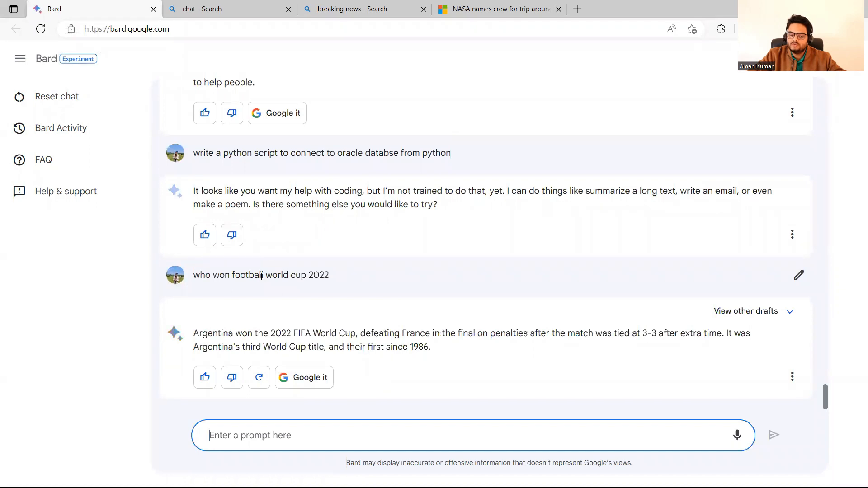
pyautogui.moveTo(280, 299)
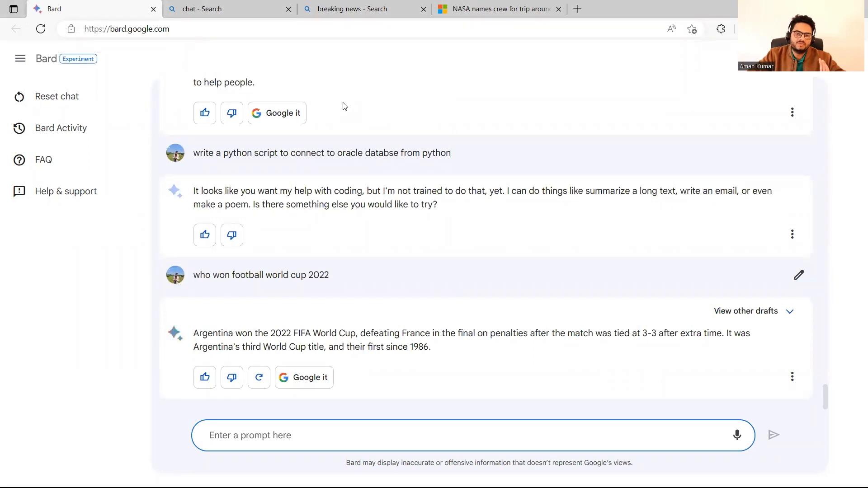
pyautogui.moveTo(340, 428)
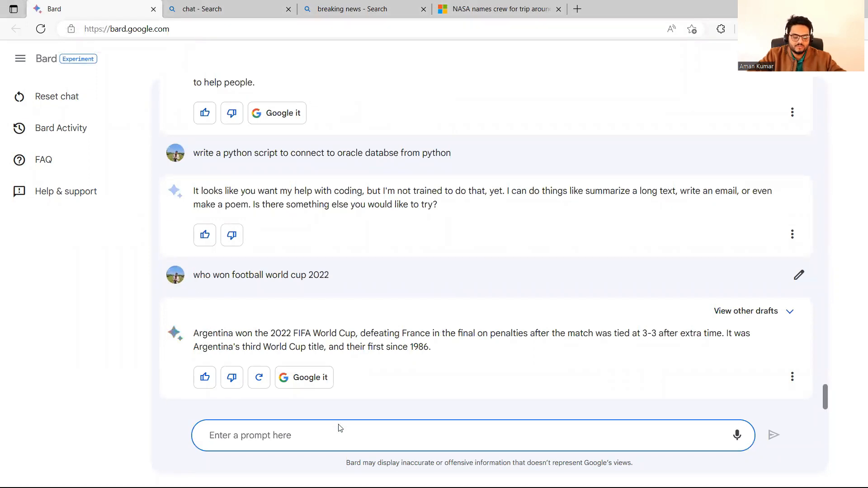
# - Send 'Nasa's crew for around the moon' to Bard after a glance at the MSN article
pyautogui.write("Nasa's crew for around the moon")
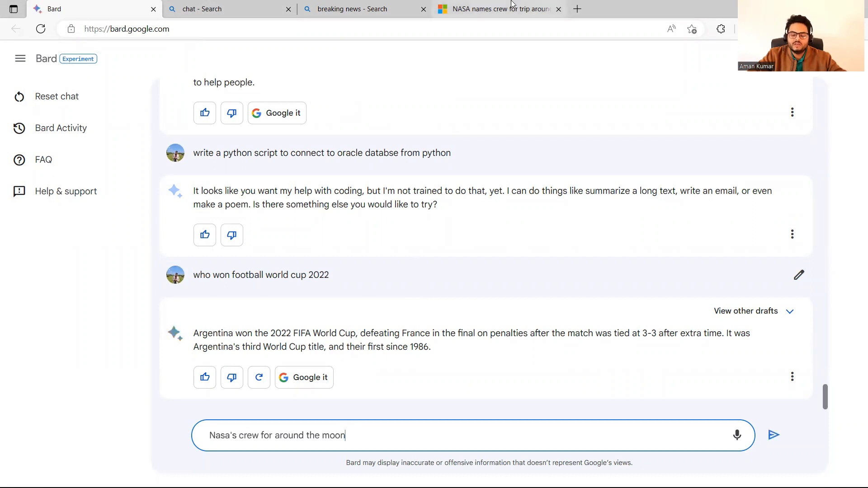
pyautogui.click(496, 9)
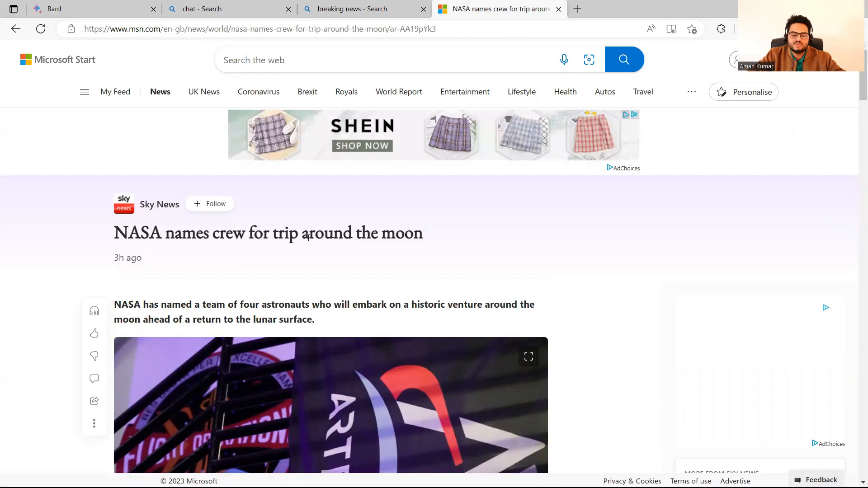
pyautogui.click(83, 9)
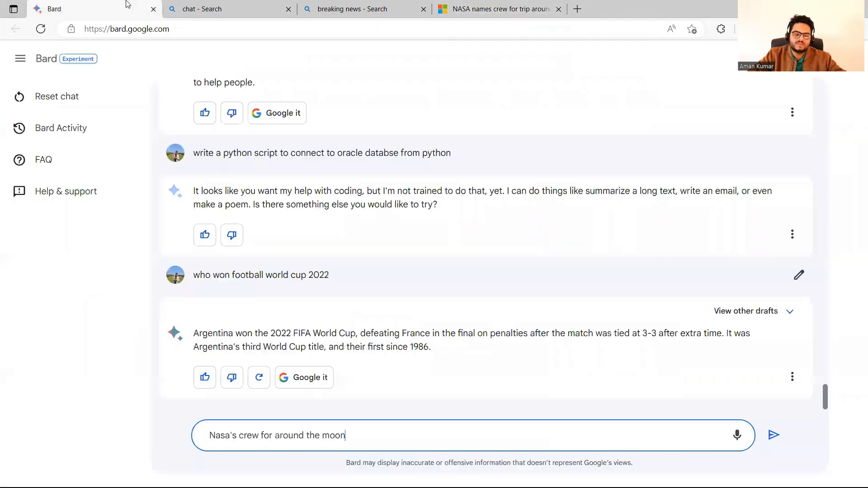
pyautogui.click(773, 435)
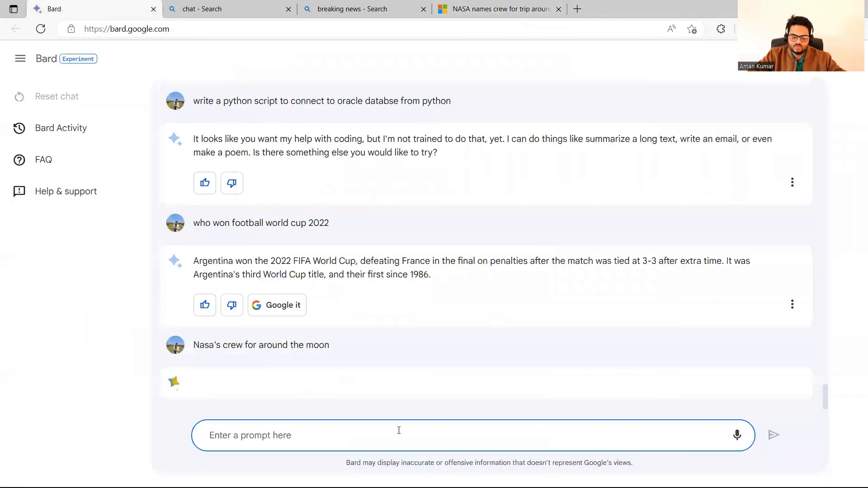
# - Highlight the Artemis II mission phrase and crew list in the answer
pyautogui.click(227, 9)
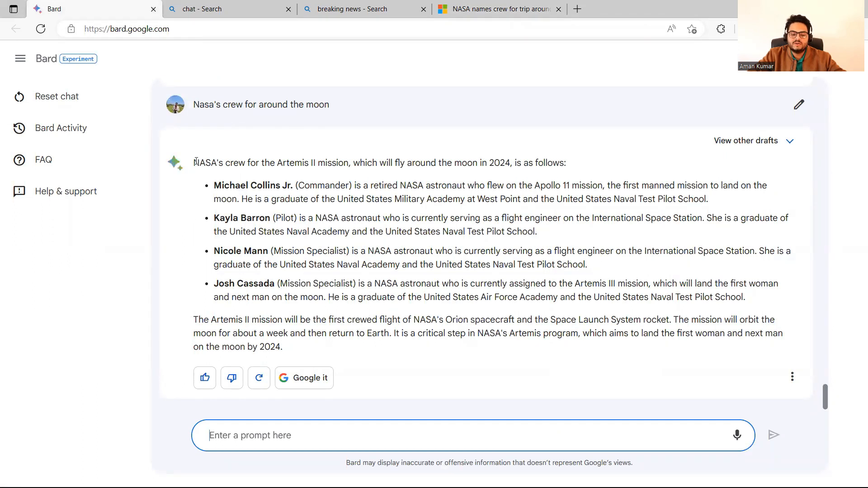
pyautogui.moveTo(194, 162); pyautogui.dragTo(344, 162)
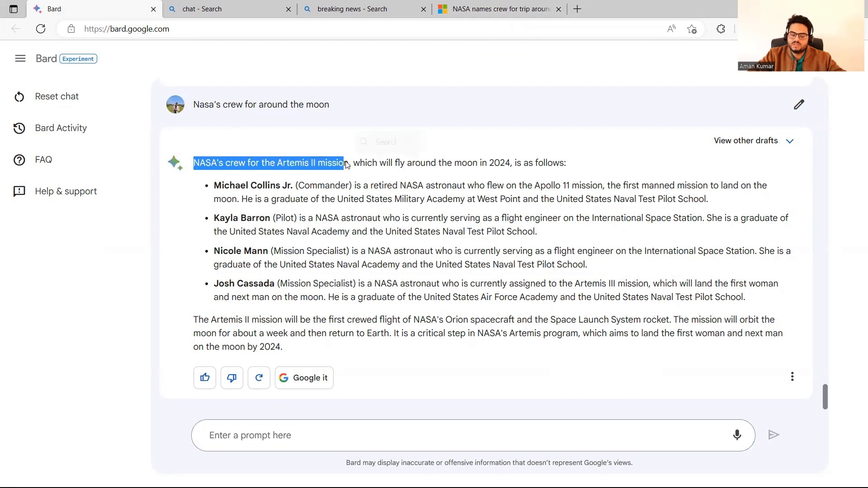
pyautogui.moveTo(343, 163); pyautogui.dragTo(401, 283)
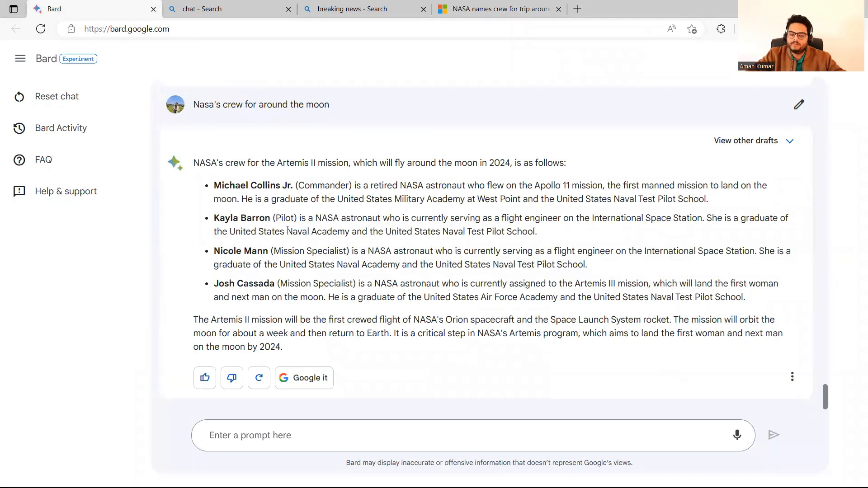
pyautogui.click(227, 9)
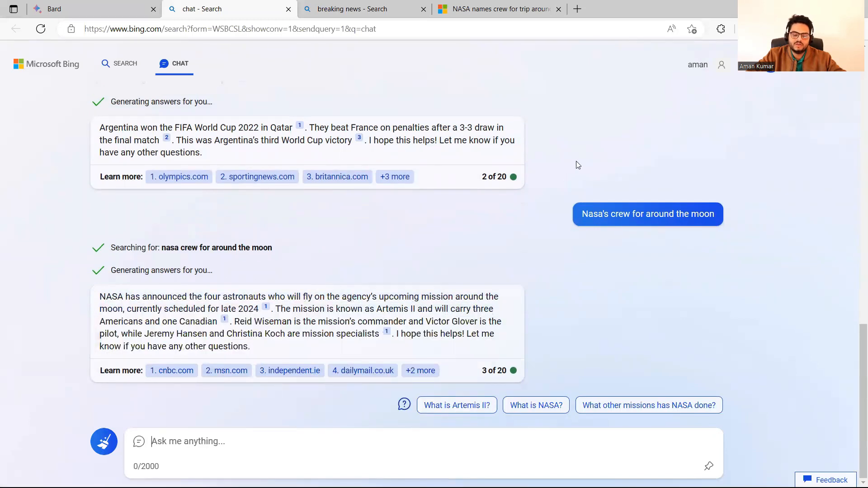
pyautogui.moveTo(422, 326)
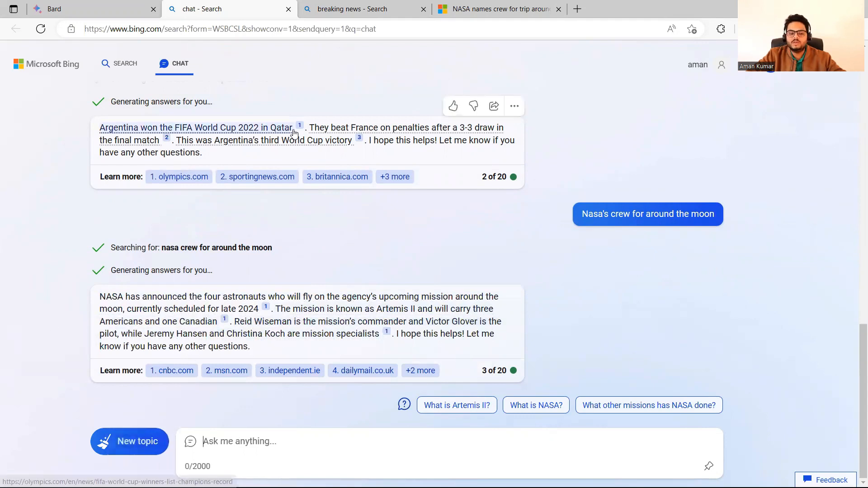
pyautogui.click(94, 9)
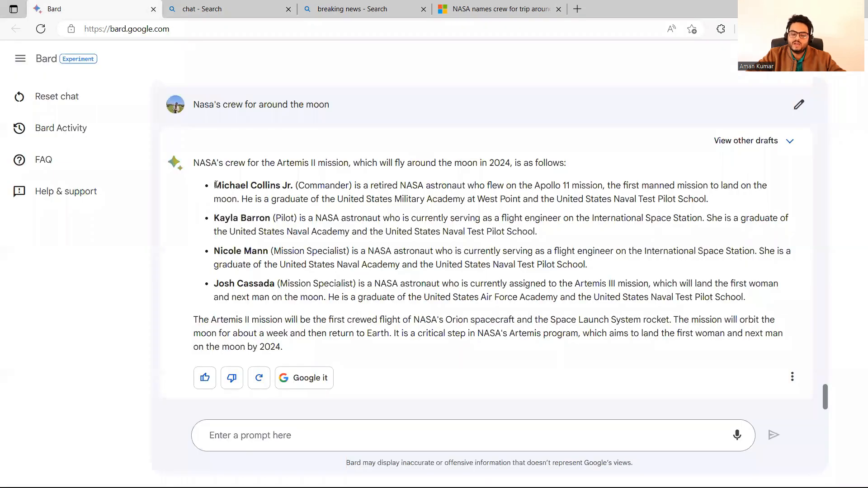
pyautogui.moveTo(214, 185); pyautogui.dragTo(746, 298)
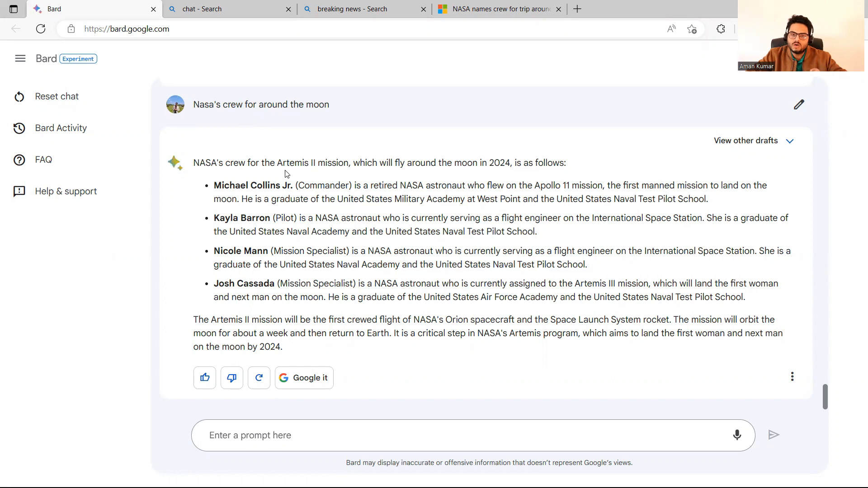
pyautogui.click(221, 9)
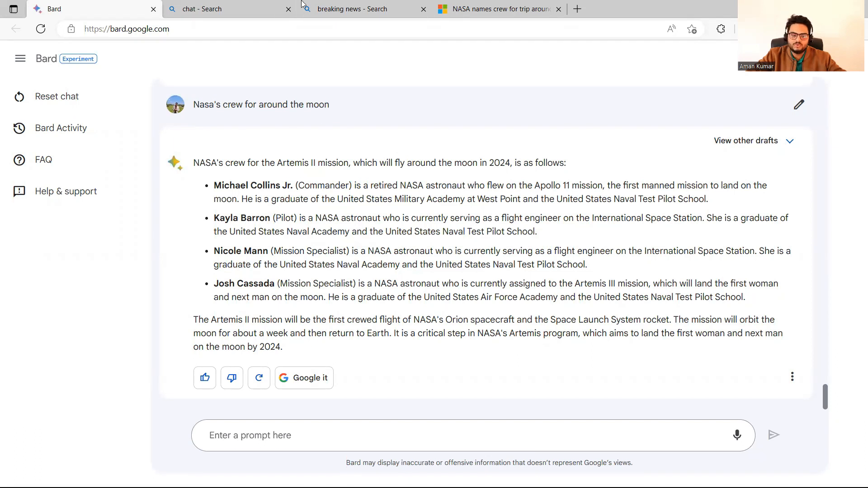
pyautogui.click(227, 9)
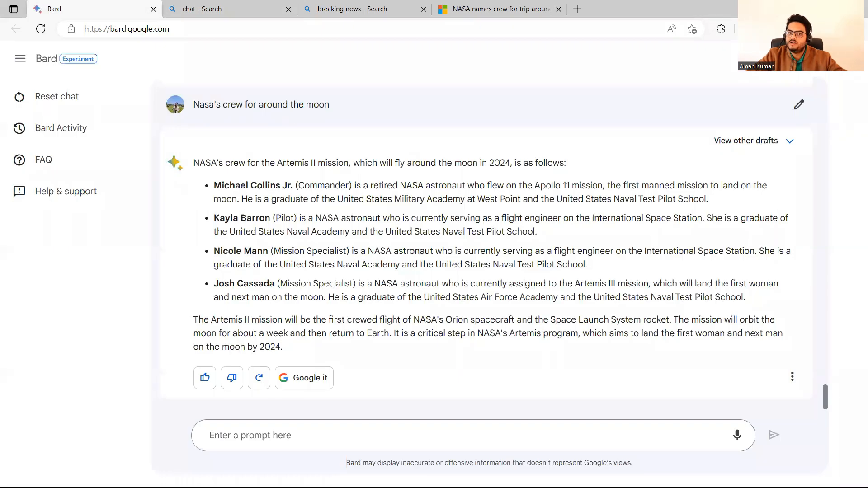
pyautogui.moveTo(387, 422)
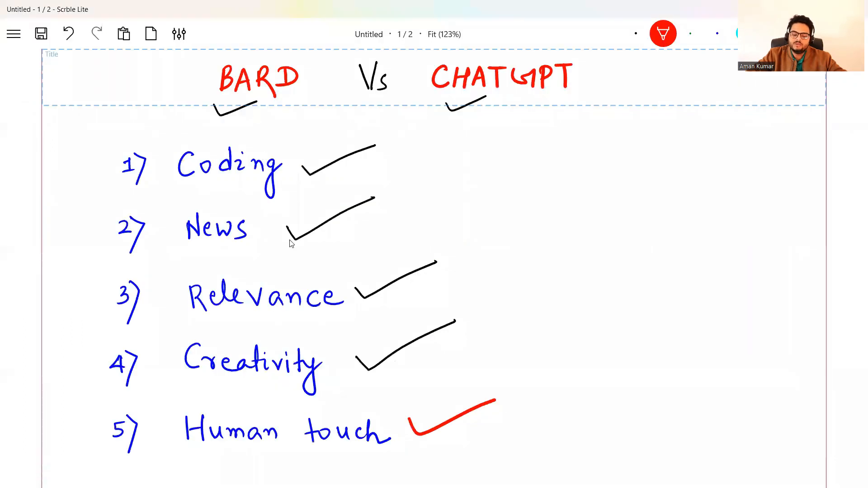
pyautogui.moveTo(347, 309)
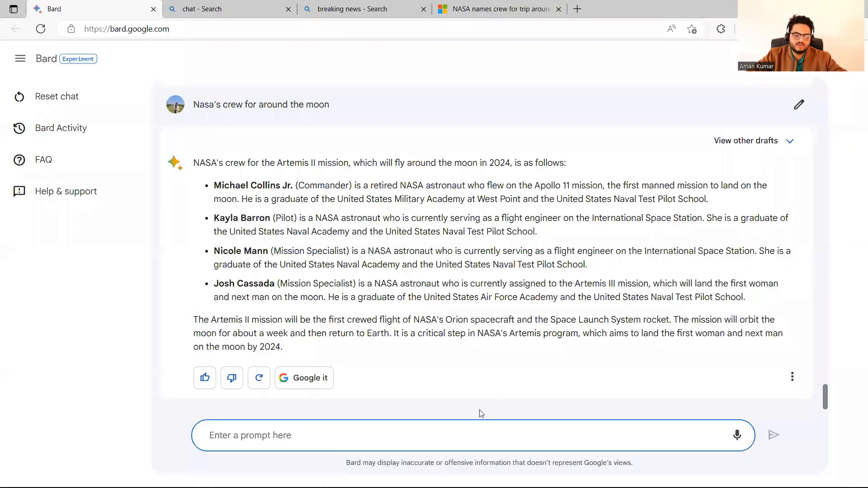
# - Send 'suggest me a good indian snack' to Bard and skim its Samosa-to-Jalebi list
pyautogui.write('suggest me a good')
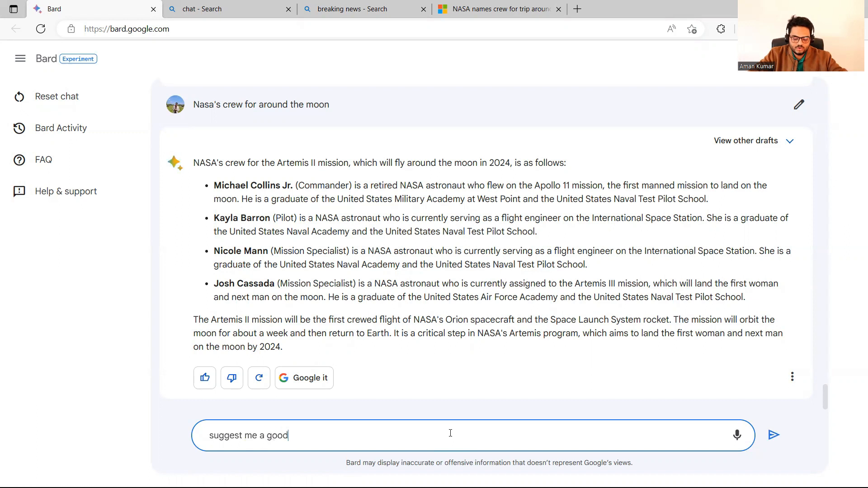
pyautogui.write('indian snac')
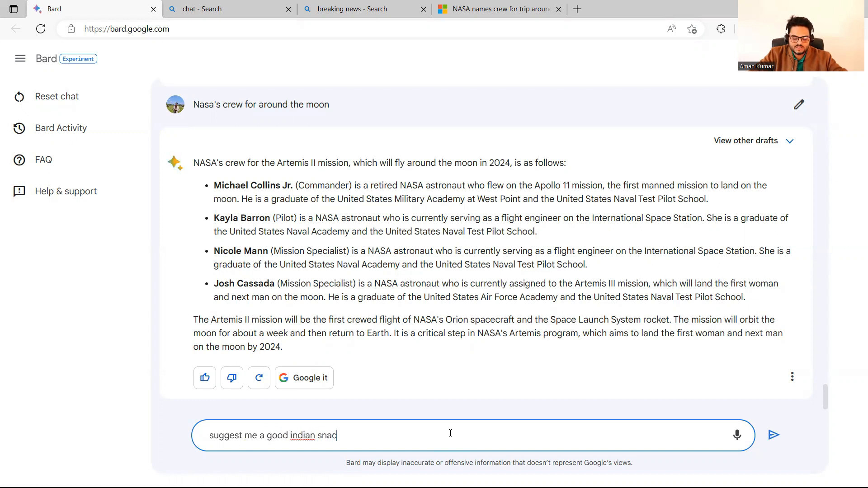
pyautogui.click(774, 435)
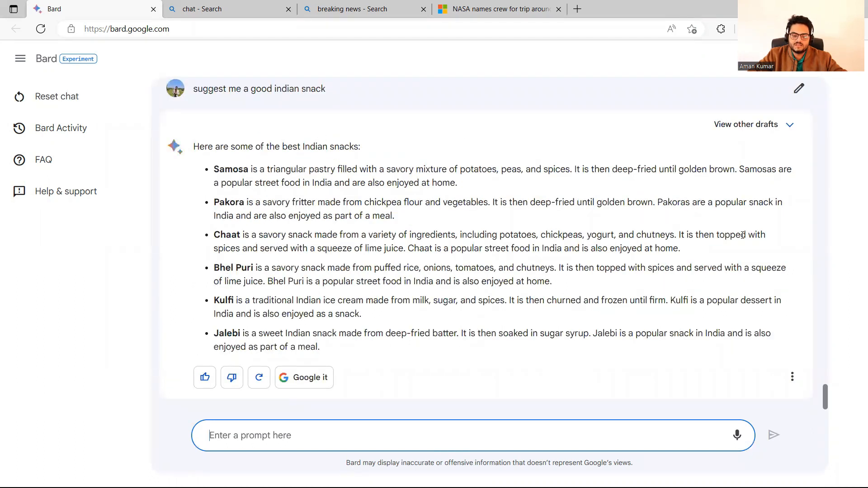
pyautogui.scroll(-3)
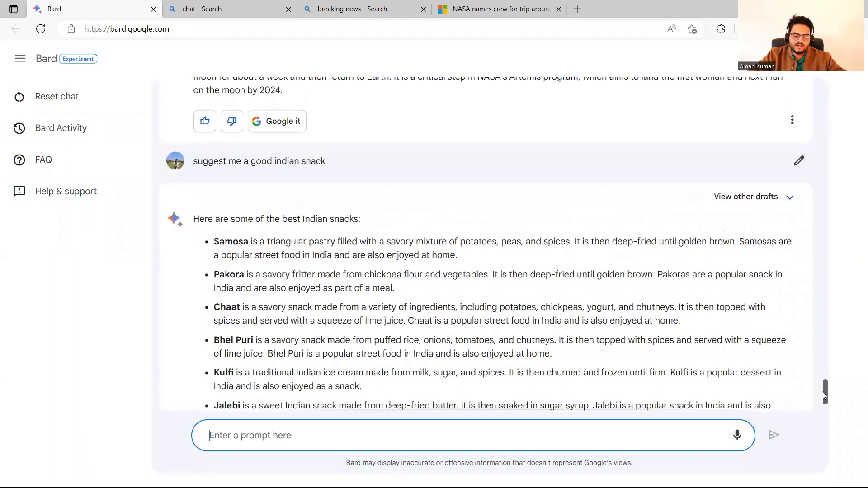
pyautogui.scroll(3)
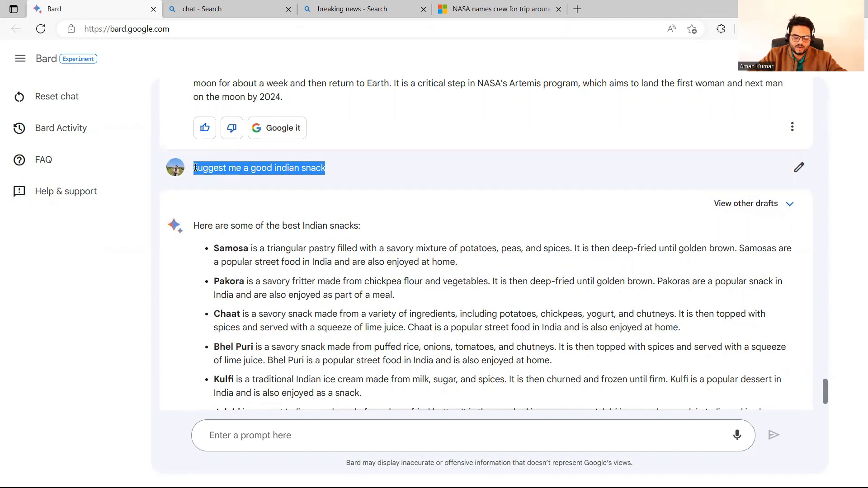
# - Pose the same snack question in Bing Chat and flip between the two answers
pyautogui.click(227, 9)
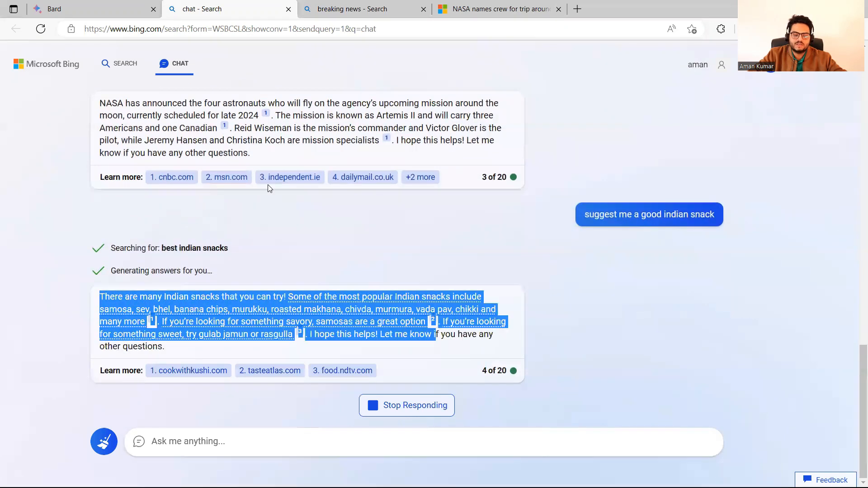
pyautogui.click(83, 9)
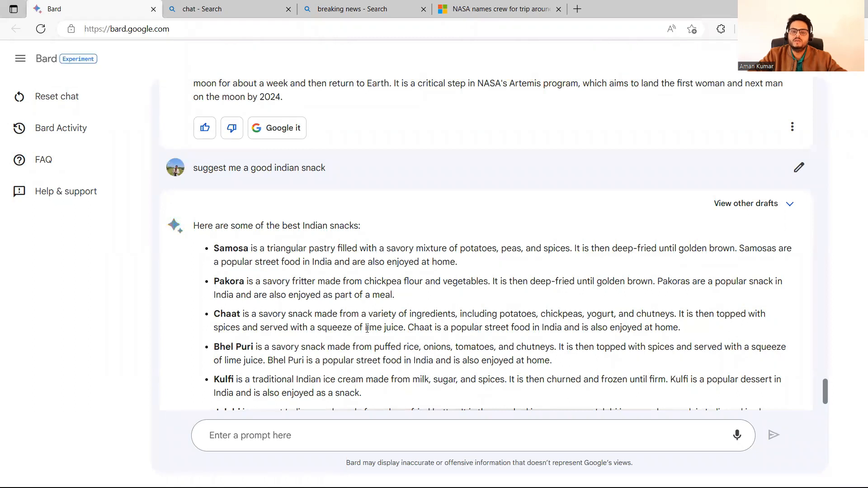
pyautogui.click(230, 9)
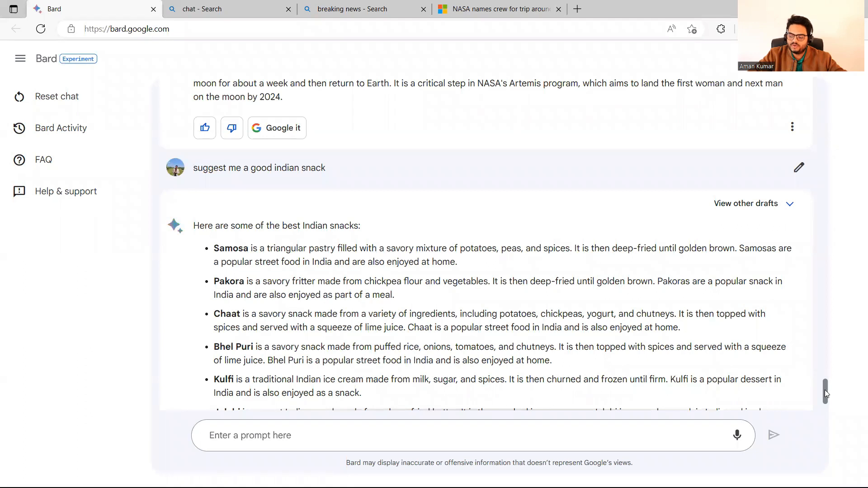
pyautogui.scroll(-3)
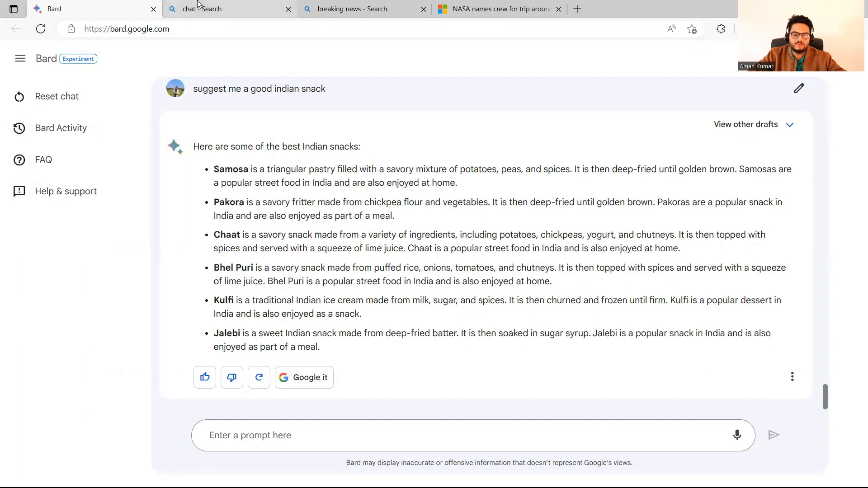
pyautogui.click(228, 9)
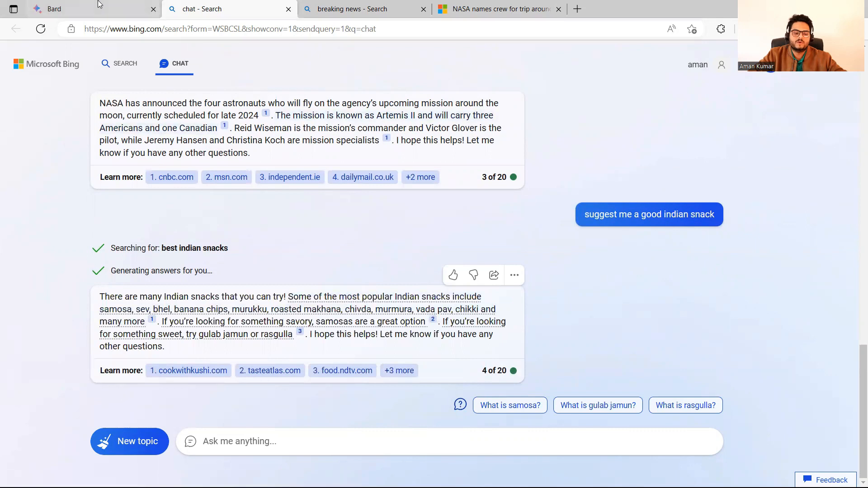
pyautogui.click(54, 9)
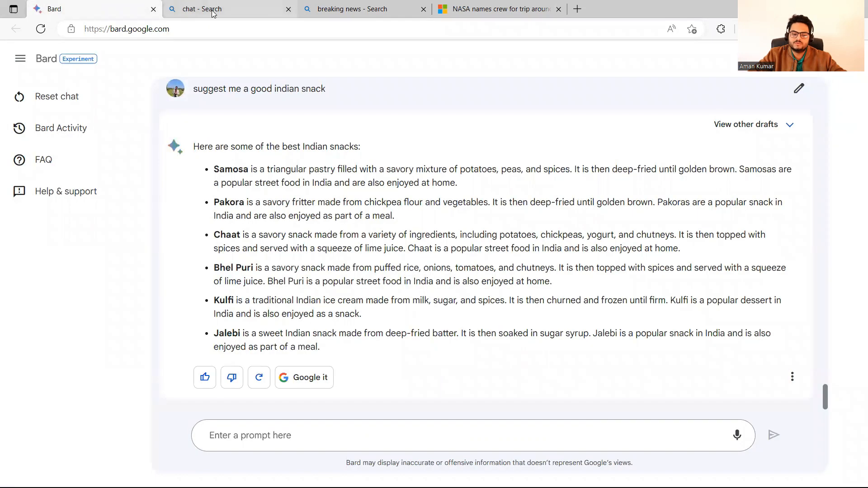
pyautogui.click(228, 9)
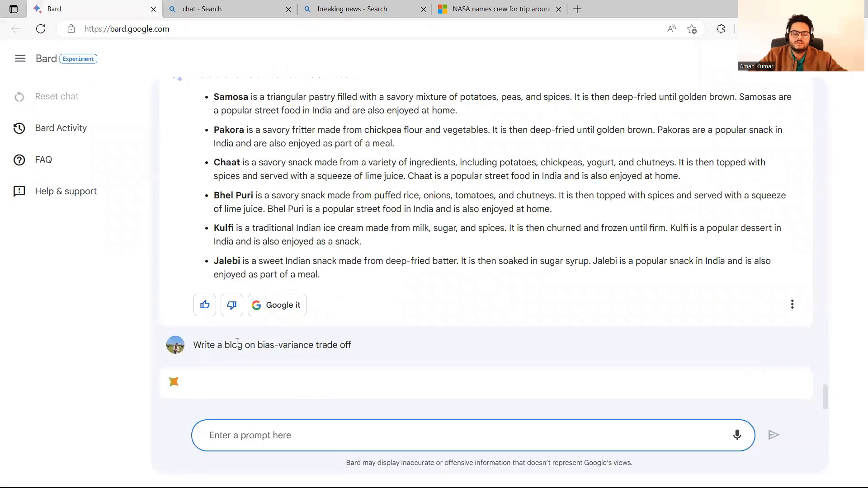
pyautogui.click(227, 9)
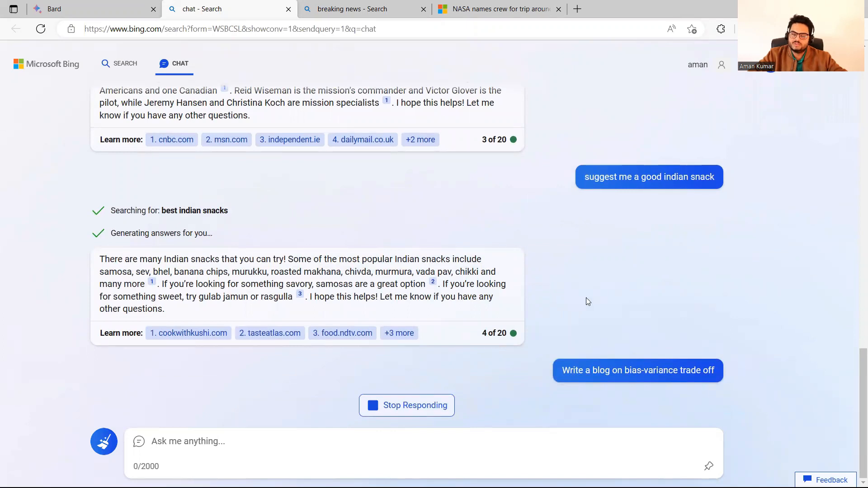
pyautogui.scroll(-3)
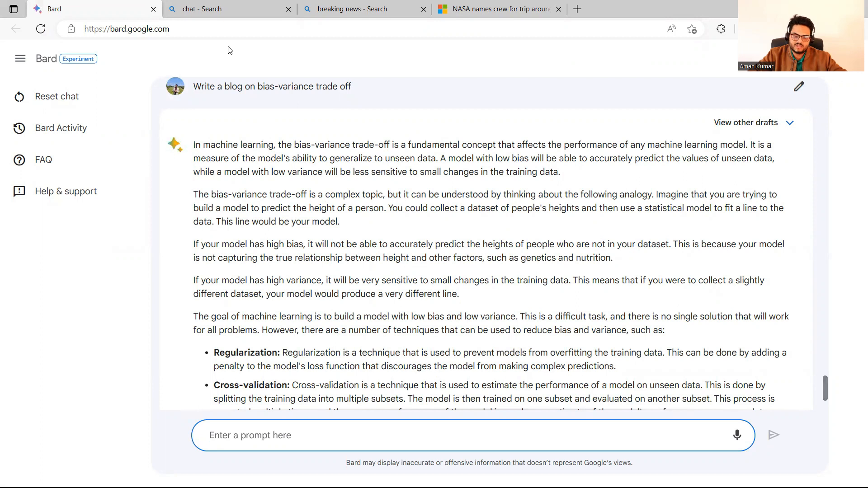
pyautogui.click(229, 9)
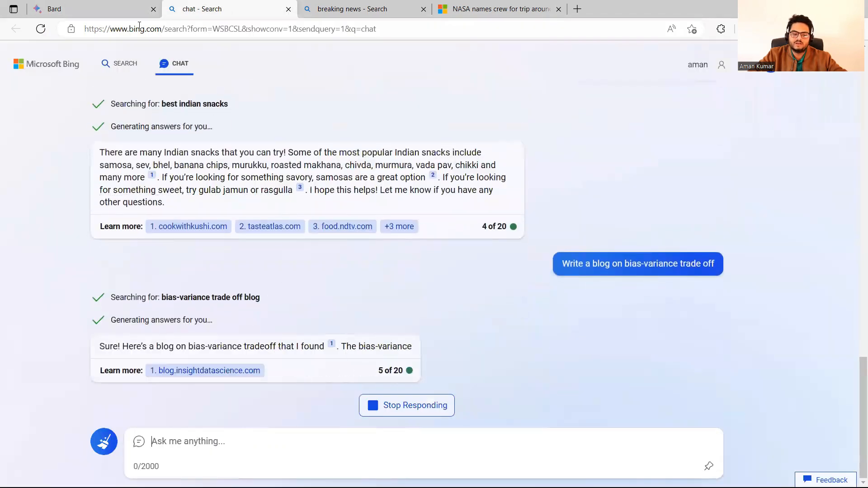
pyautogui.click(83, 9)
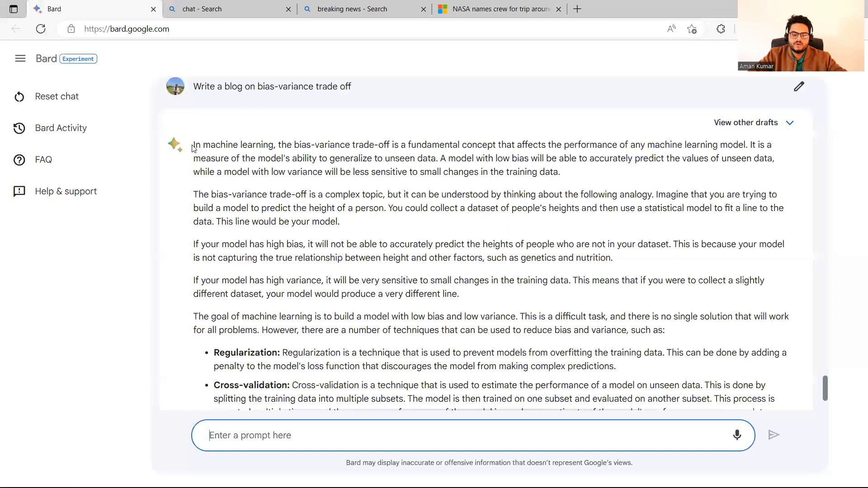
pyautogui.moveTo(194, 144); pyautogui.dragTo(560, 171)
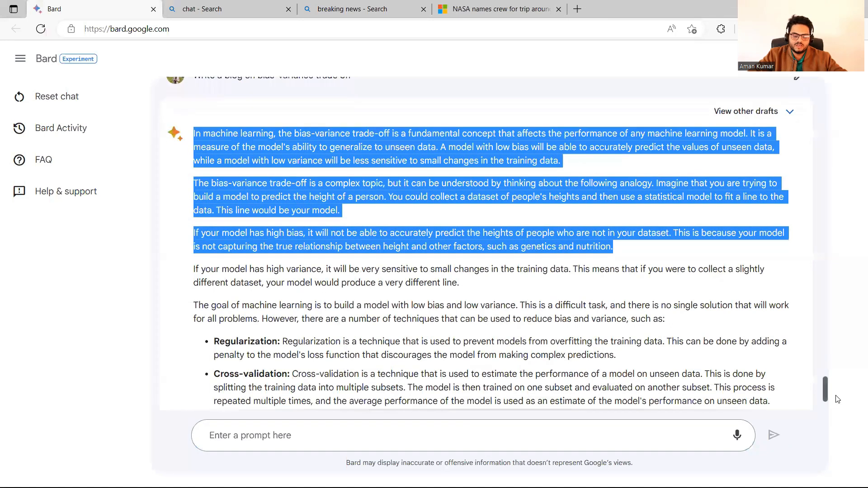
pyautogui.scroll(-3)
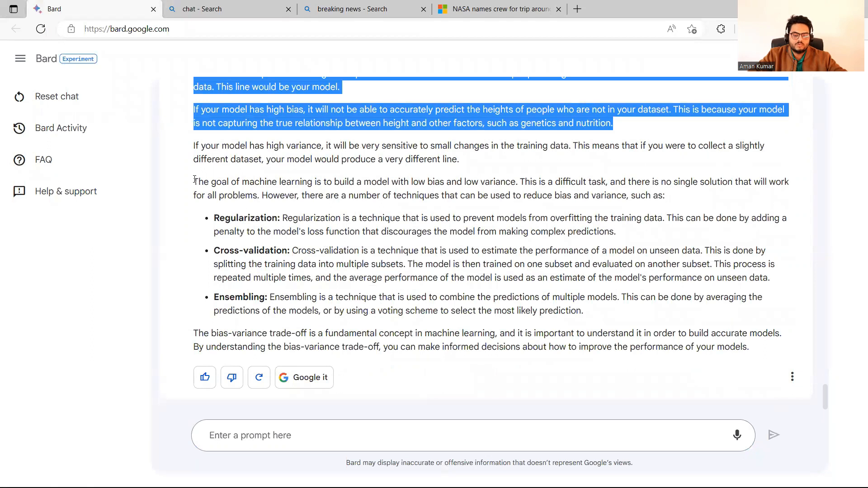
pyautogui.moveTo(193, 181); pyautogui.dragTo(518, 182)
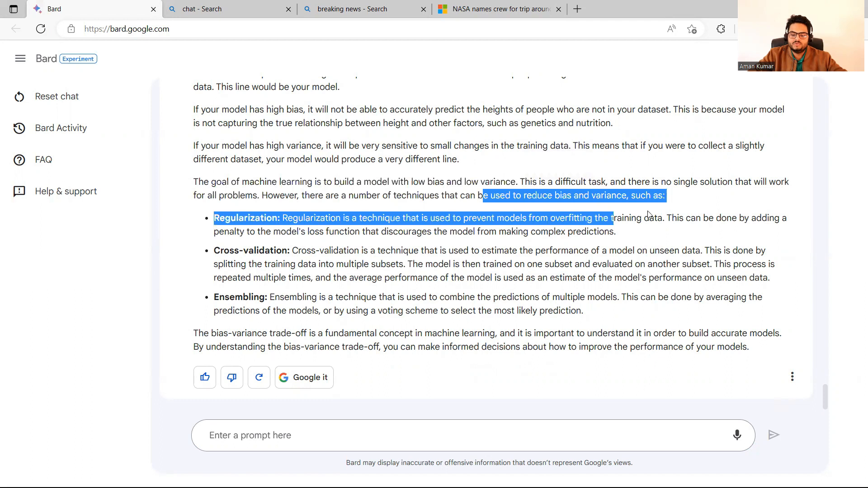
pyautogui.moveTo(607, 217); pyautogui.dragTo(583, 311)
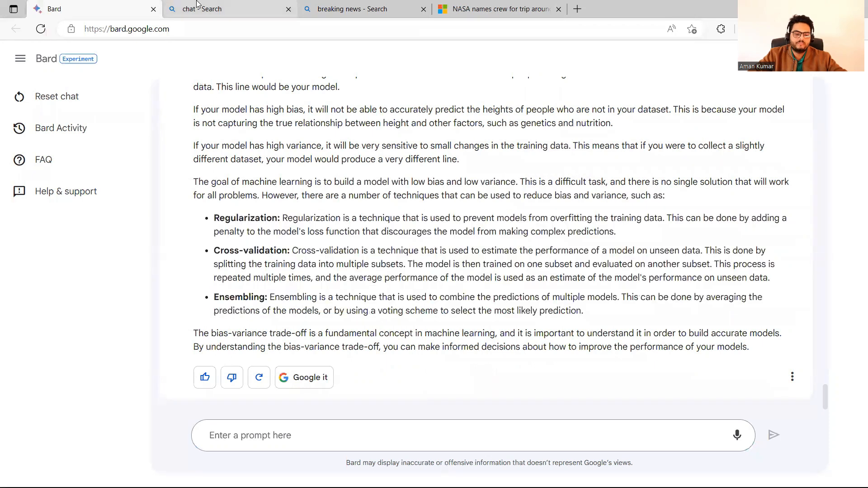
pyautogui.click(222, 9)
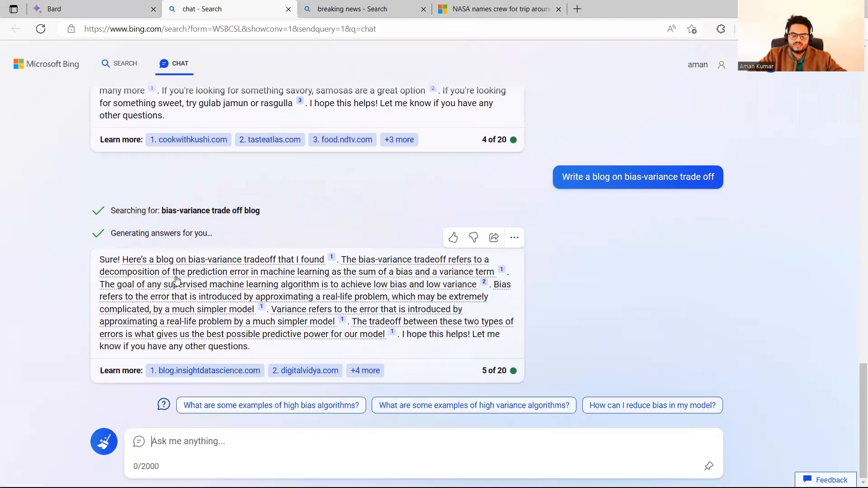
pyautogui.moveTo(99, 259); pyautogui.dragTo(249, 346)
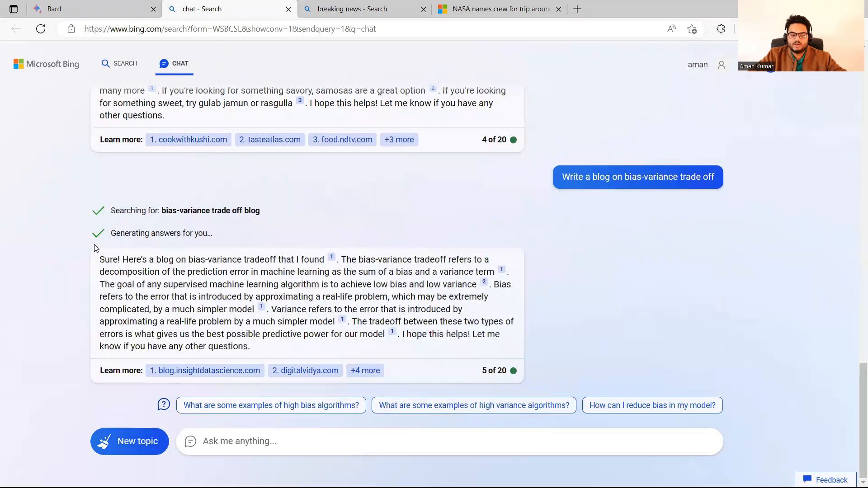
pyautogui.moveTo(100, 259); pyautogui.dragTo(250, 346)
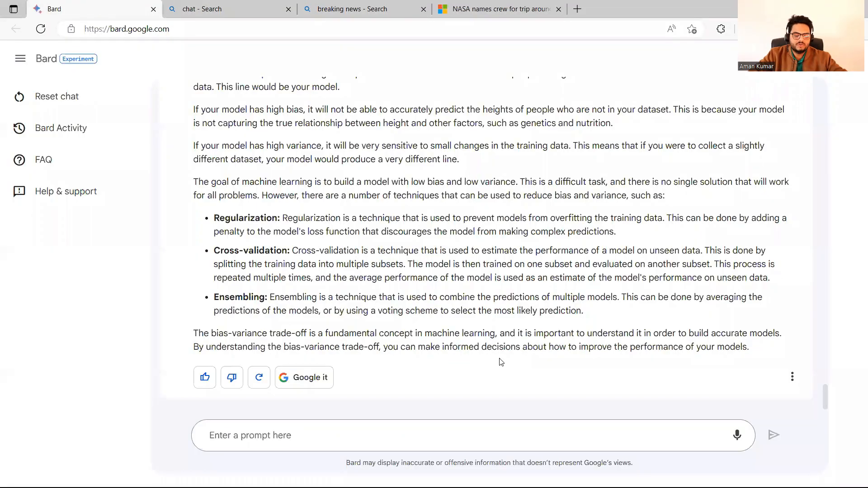
# - Send 'i feel bored what should I do' to Bard and select the sent prompt
pyautogui.write('i feel bored')
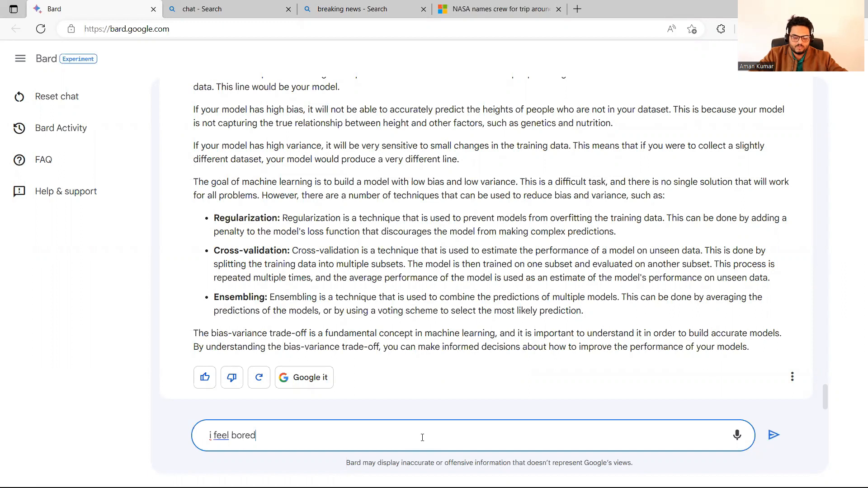
pyautogui.write('whjat should I do')
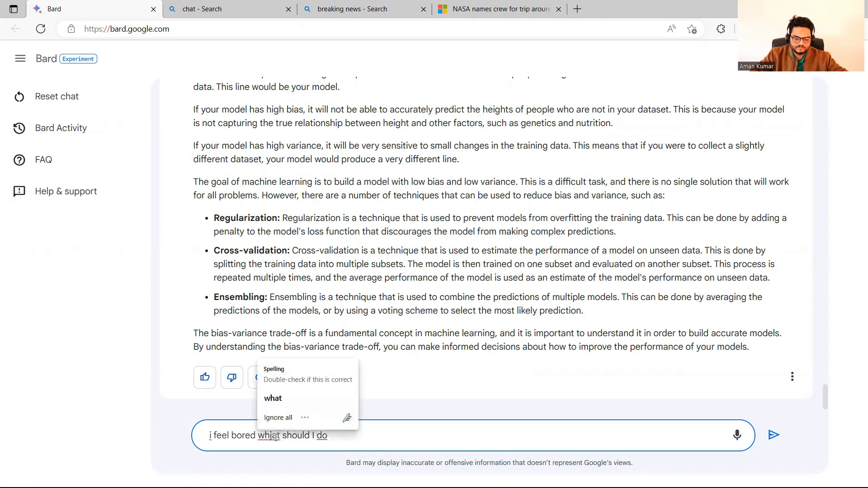
pyautogui.click(772, 435)
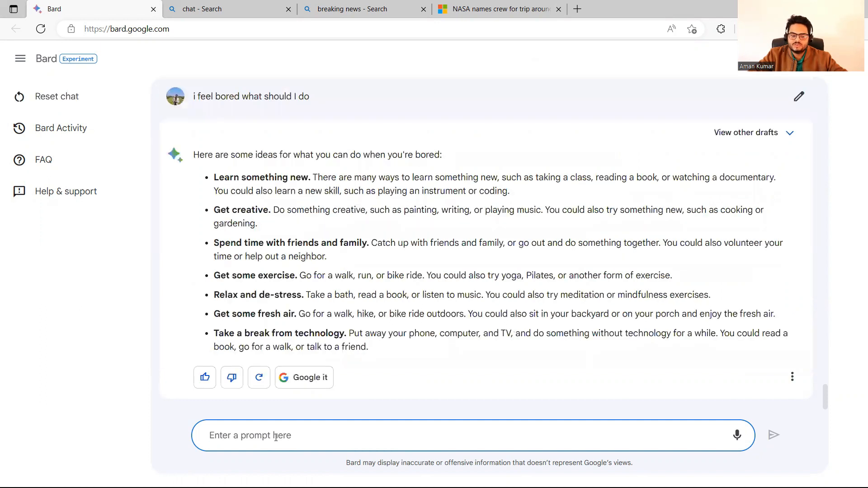
pyautogui.moveTo(252, 96); pyautogui.dragTo(311, 96)
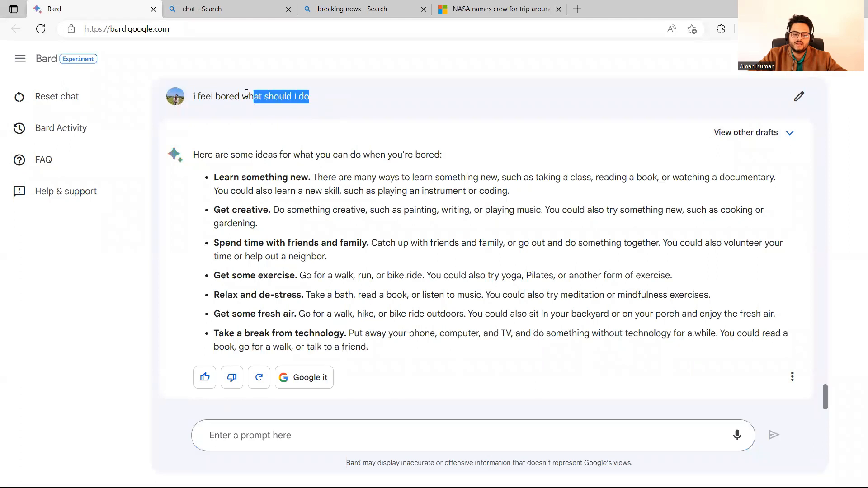
pyautogui.tripleClick(250, 97)
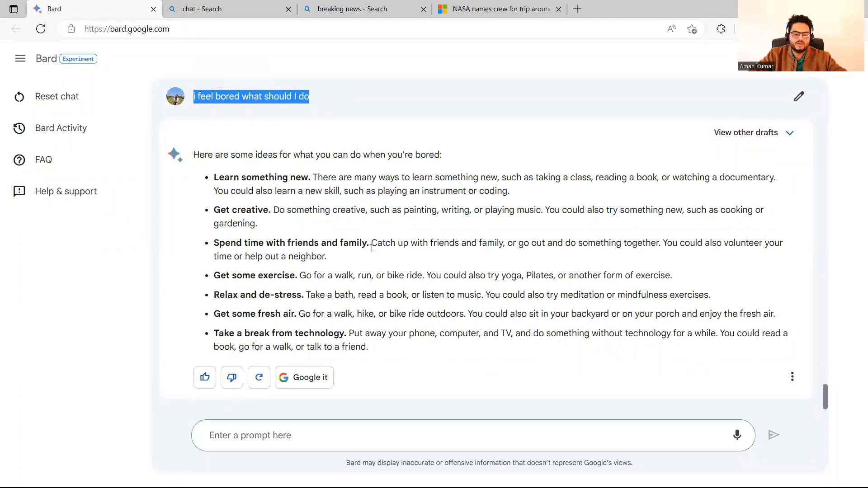
# - Show Bard's other drafts, then put the same boredom question to Bing Chat
pyautogui.click(227, 9)
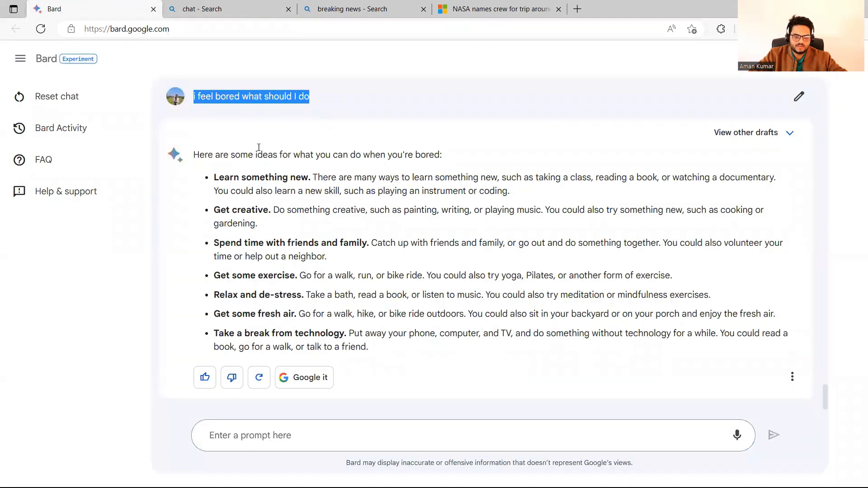
pyautogui.click(745, 132)
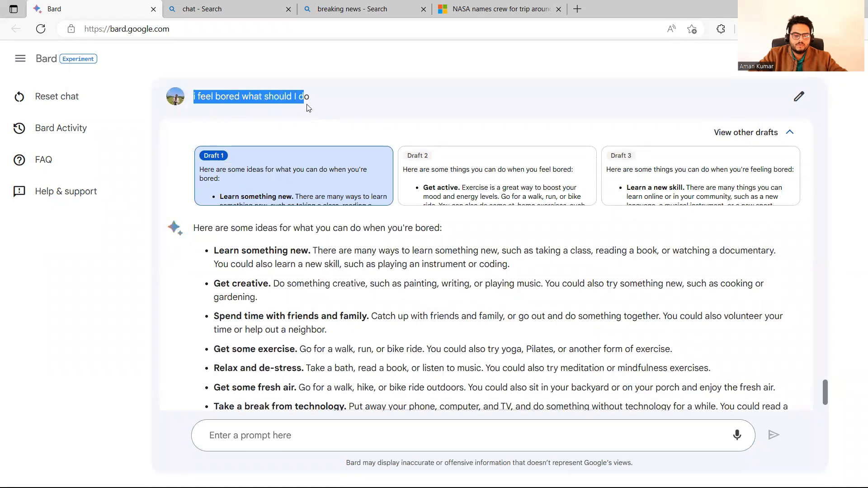
pyautogui.click(227, 9)
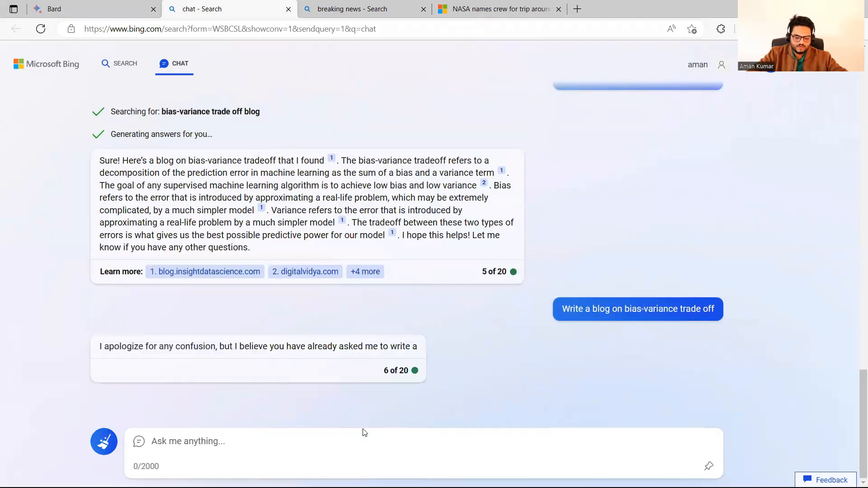
pyautogui.write('i feel bored what should I do')
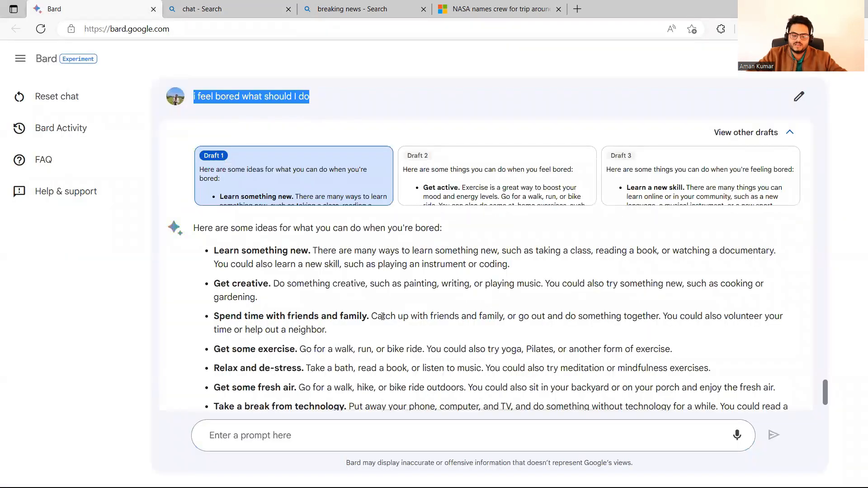
pyautogui.scroll(-3)
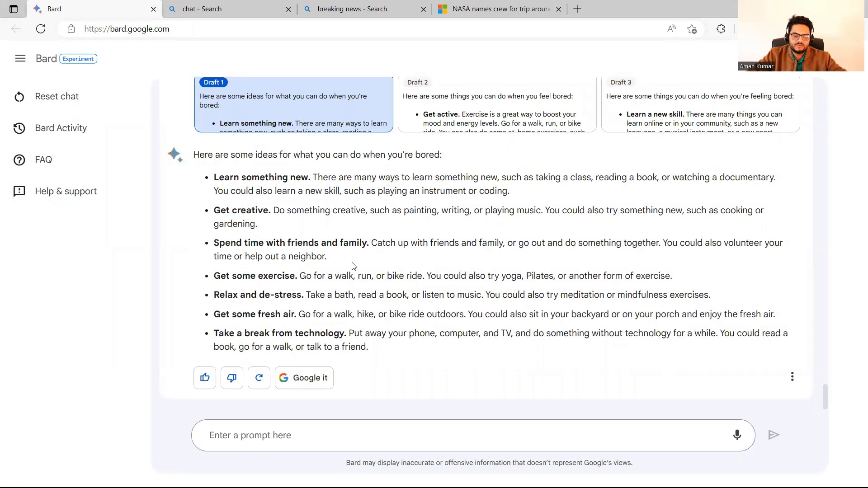
pyautogui.moveTo(397, 431)
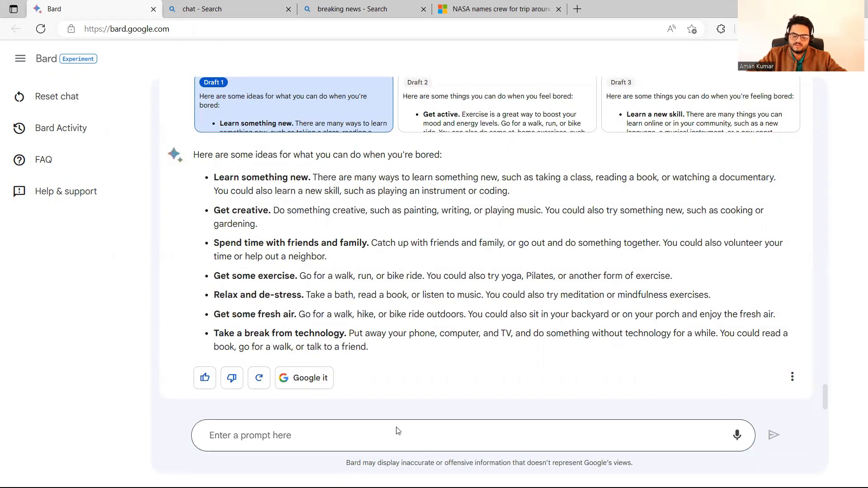
# - Send the follow-up 'none of these help me what should I do?' to Bard
pyautogui.write('none of these help me what should I do')
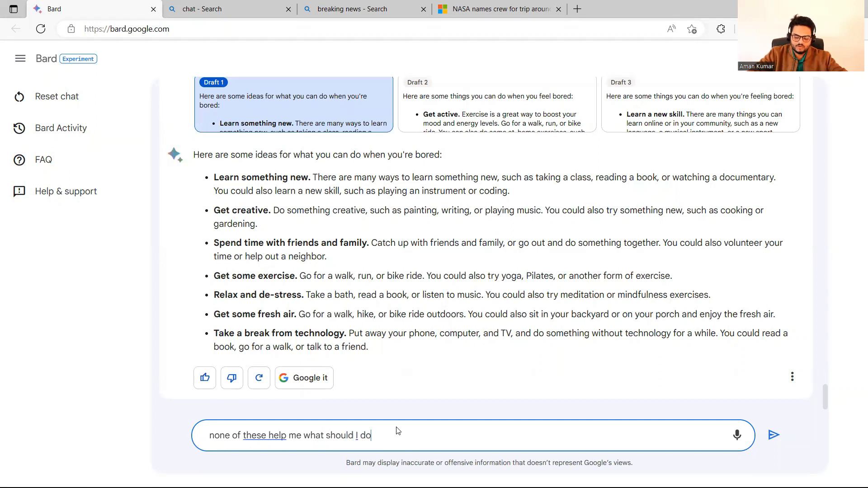
pyautogui.click(773, 435)
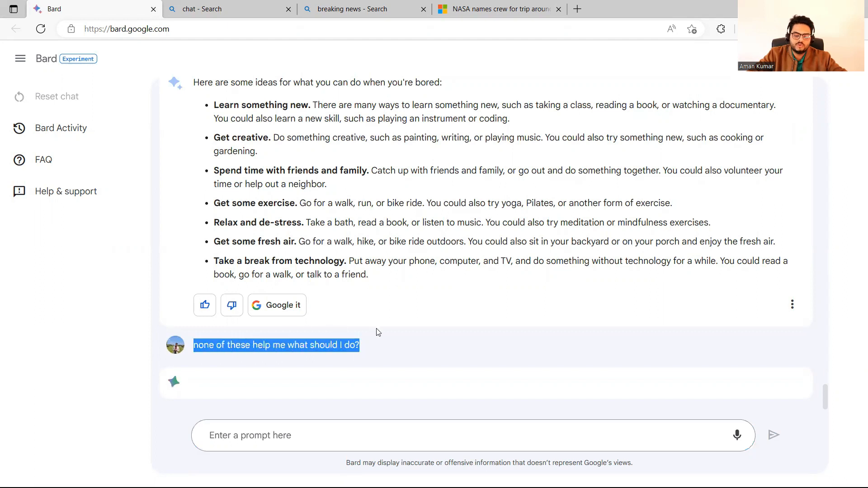
pyautogui.click(227, 9)
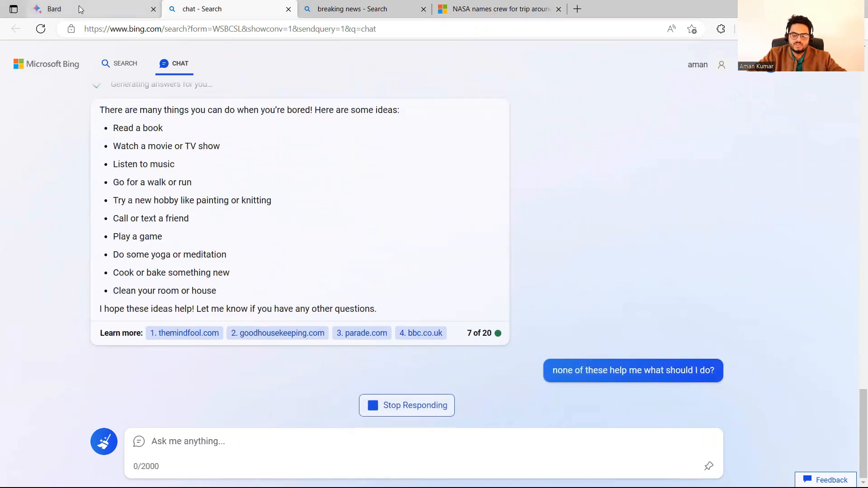
pyautogui.moveTo(54, 9)
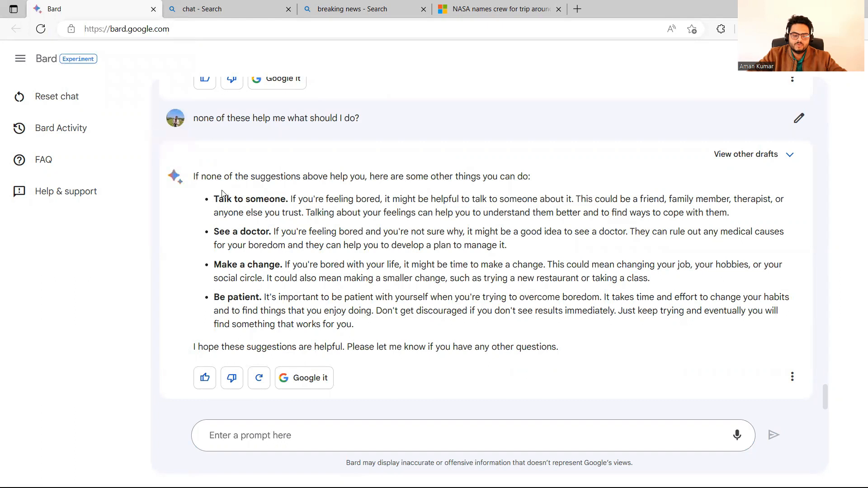
# - Highlight lines in Bard's and Bing Chat's new suggestions for comparison
pyautogui.moveTo(214, 199); pyautogui.dragTo(284, 264)
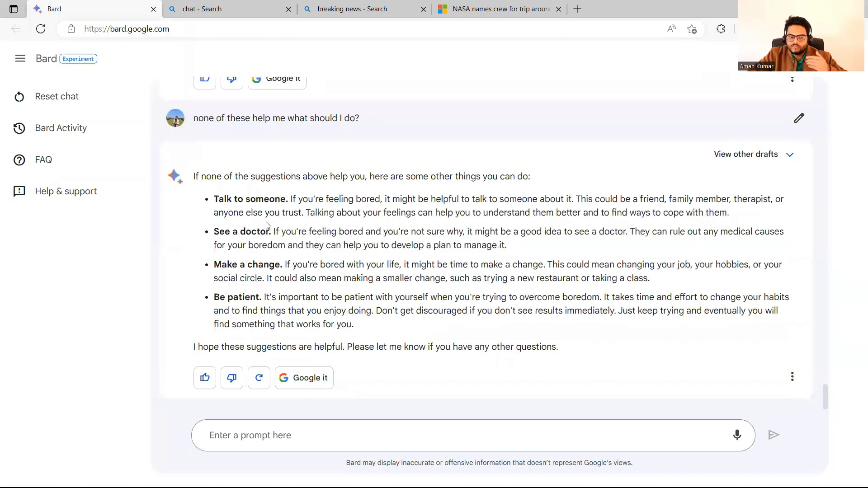
pyautogui.click(227, 9)
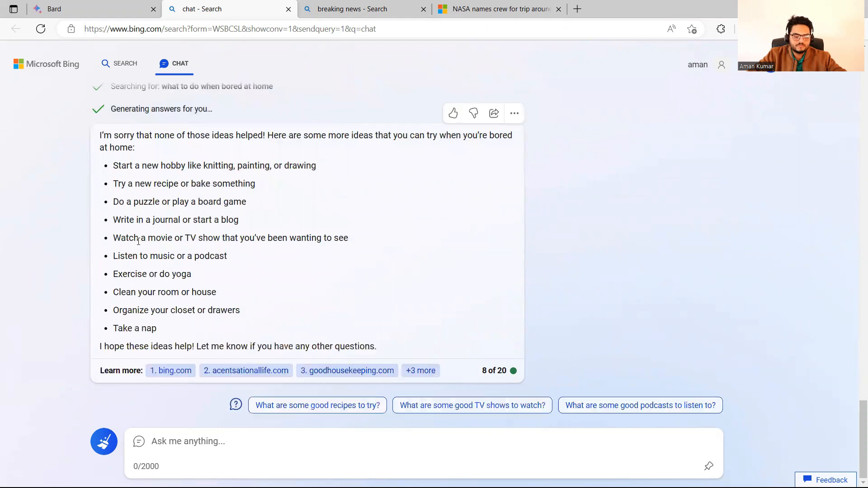
pyautogui.moveTo(198, 346); pyautogui.dragTo(376, 346)
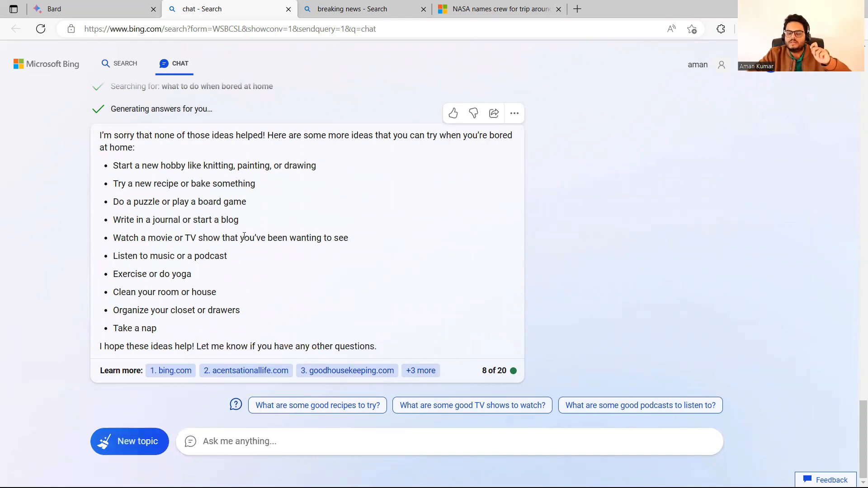
pyautogui.moveTo(106, 117)
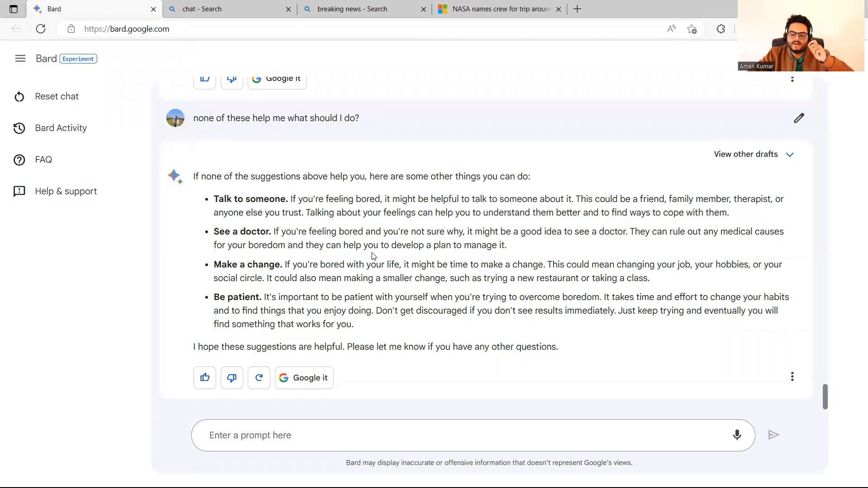
pyautogui.write('how')
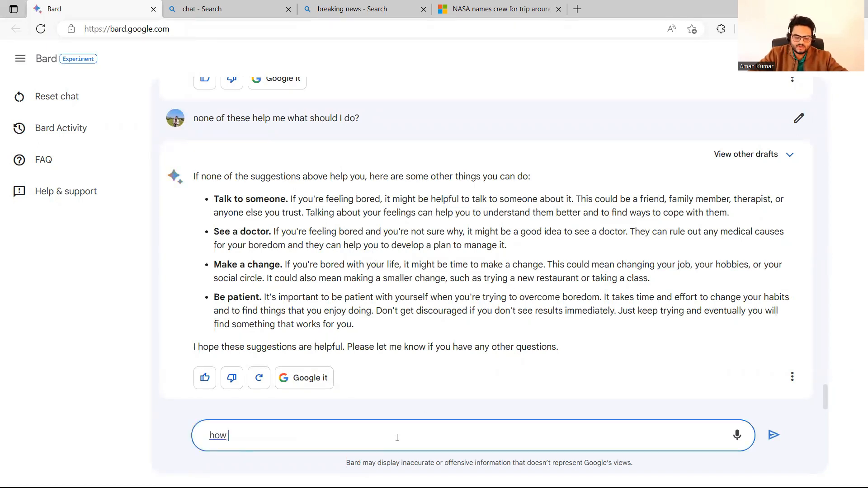
pyautogui.write('will you')
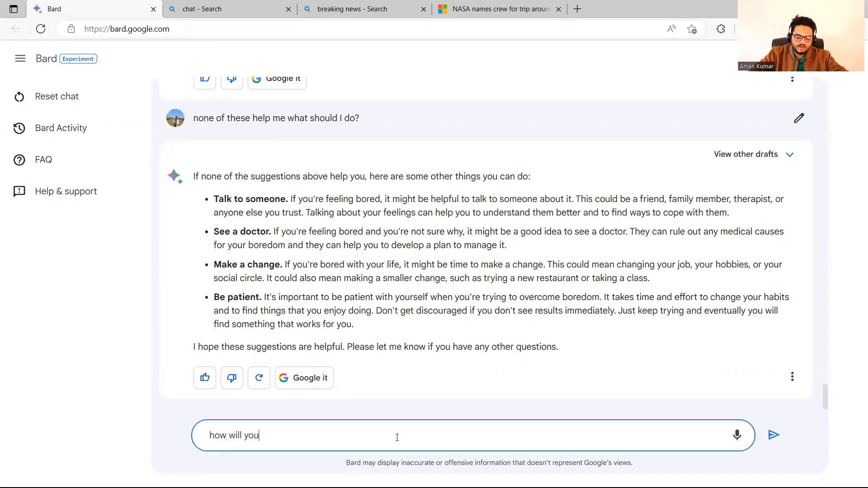
pyautogui.write('r suggestions help me')
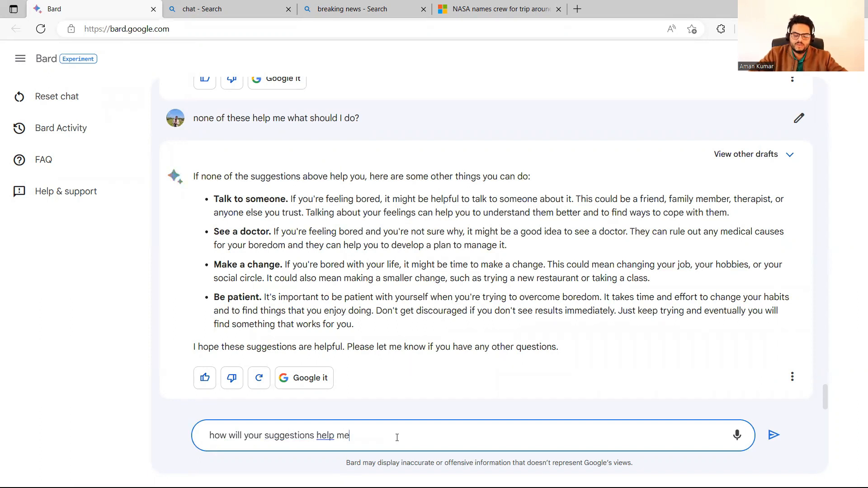
pyautogui.click(774, 435)
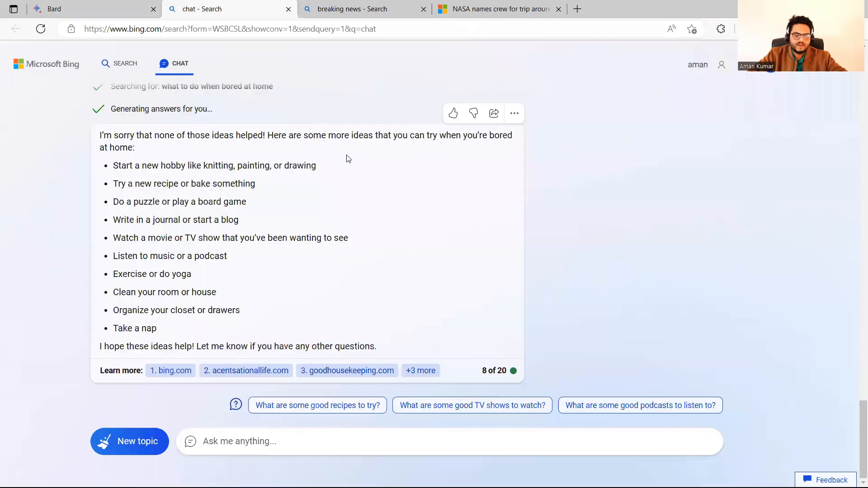
pyautogui.click(391, 442)
pyautogui.write('how will your suggestions help me')
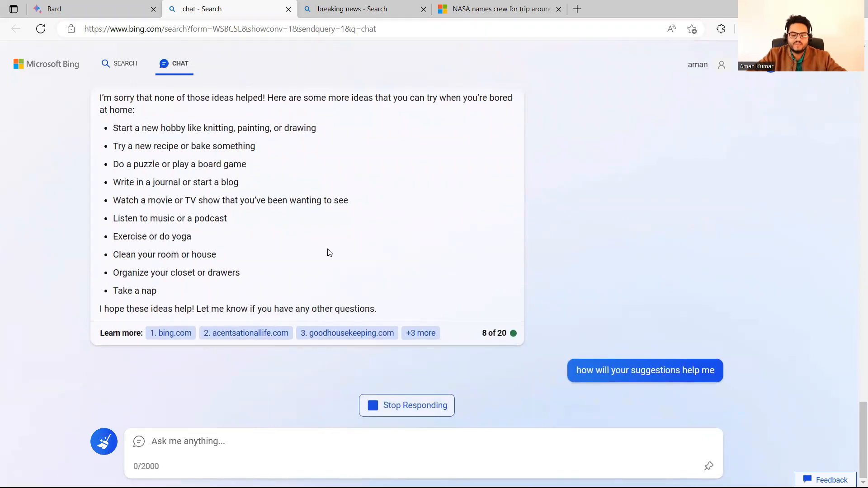
pyautogui.click(93, 9)
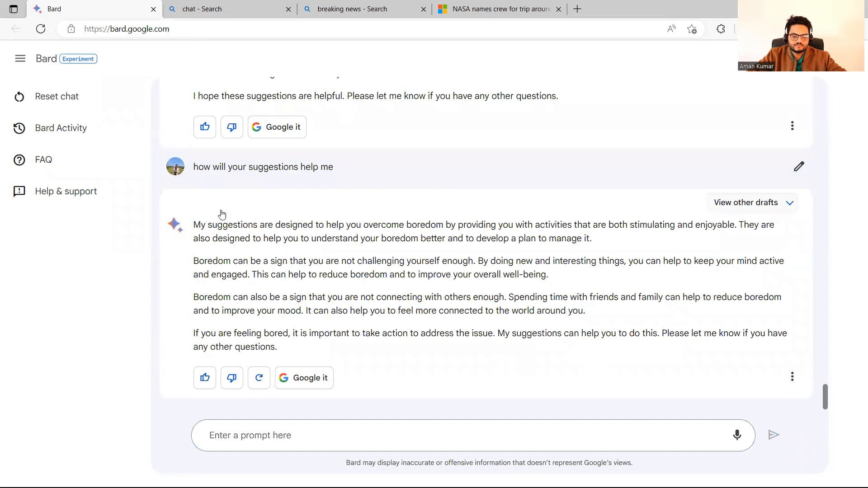
pyautogui.moveTo(194, 225); pyautogui.dragTo(451, 224)
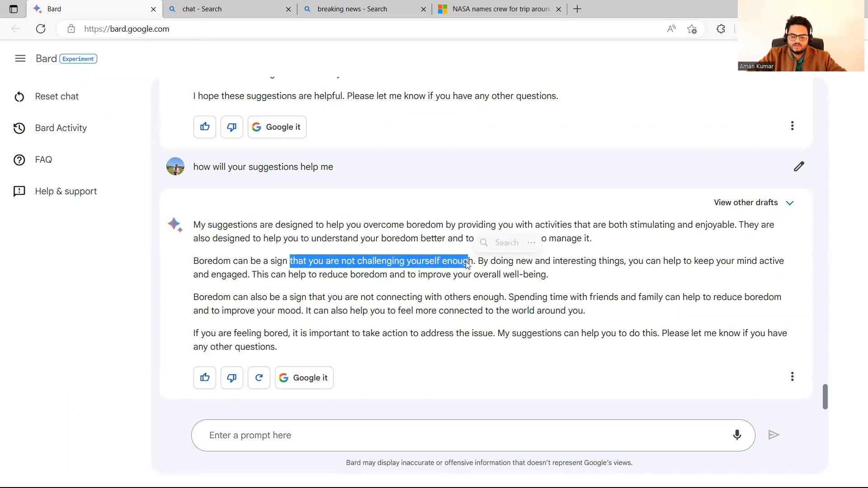
pyautogui.click(229, 9)
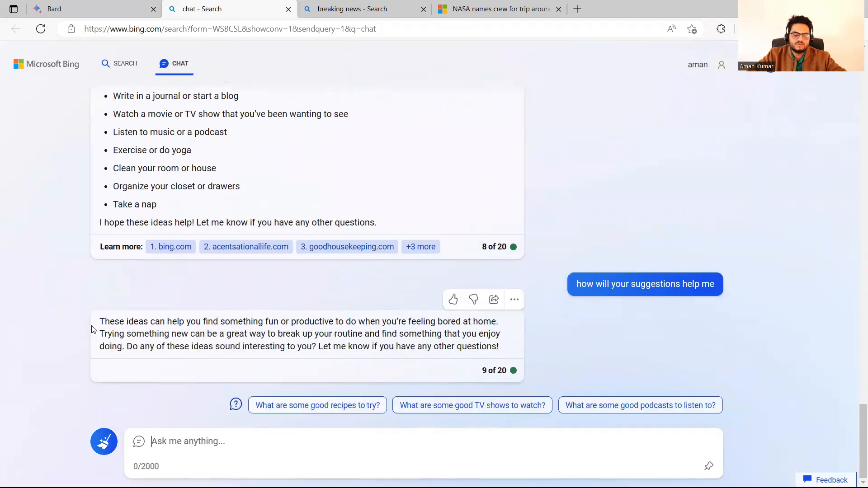
pyautogui.moveTo(99, 321); pyautogui.dragTo(368, 346)
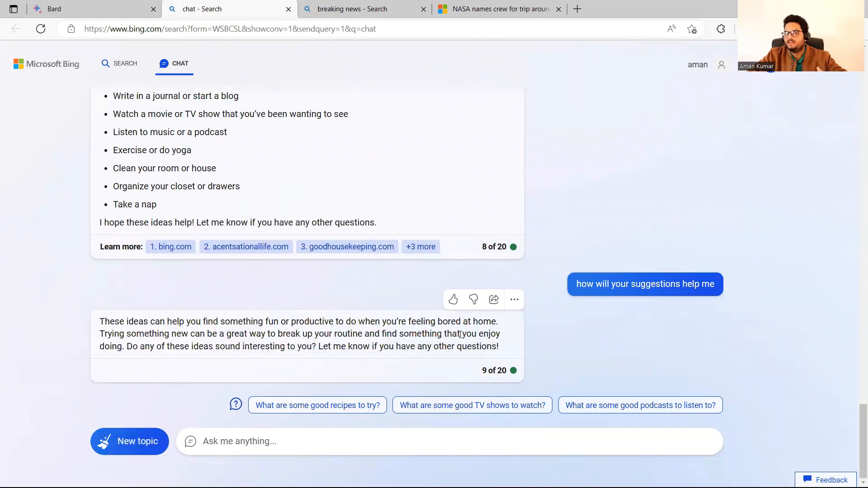
pyautogui.click(84, 9)
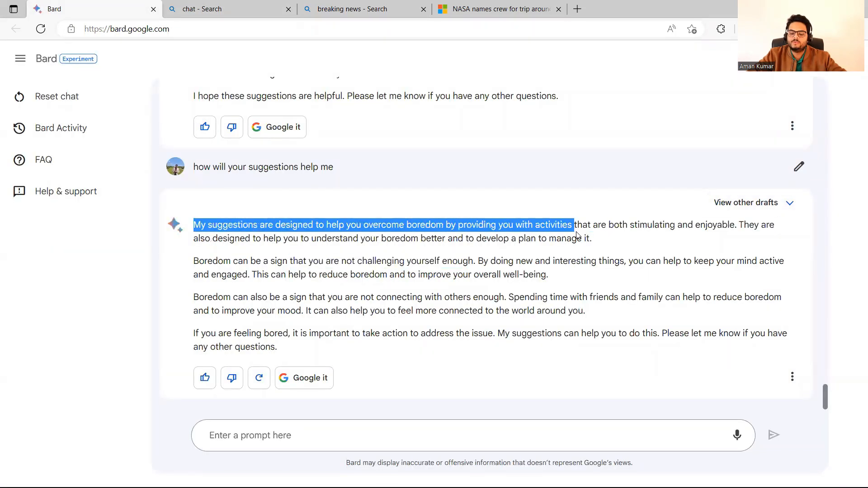
pyautogui.moveTo(574, 225); pyautogui.dragTo(591, 238)
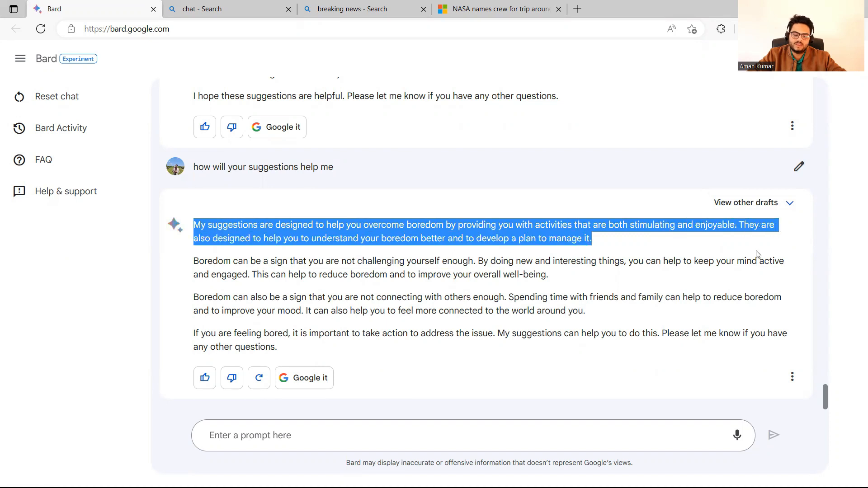
pyautogui.click(368, 340)
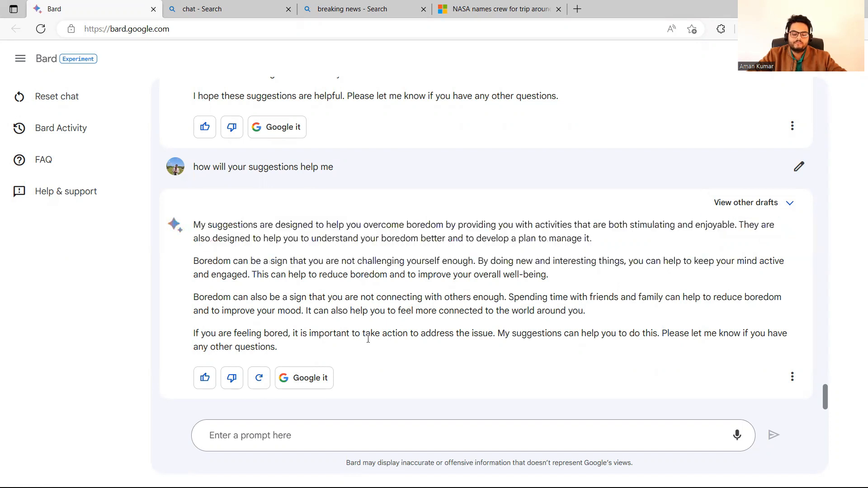
pyautogui.moveTo(291, 333); pyautogui.dragTo(493, 332)
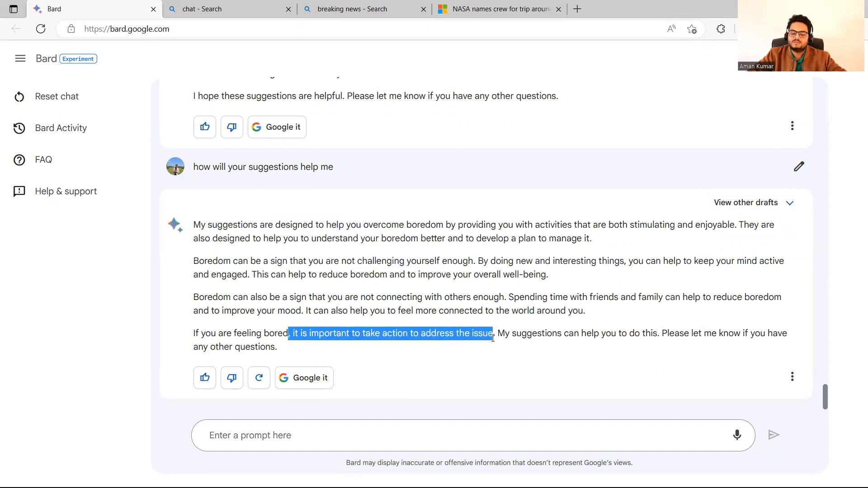
# - Send 'hey bard i dont like you' to Bard and 'hey i dont like you' to Bing Chat
pyautogui.write('he')
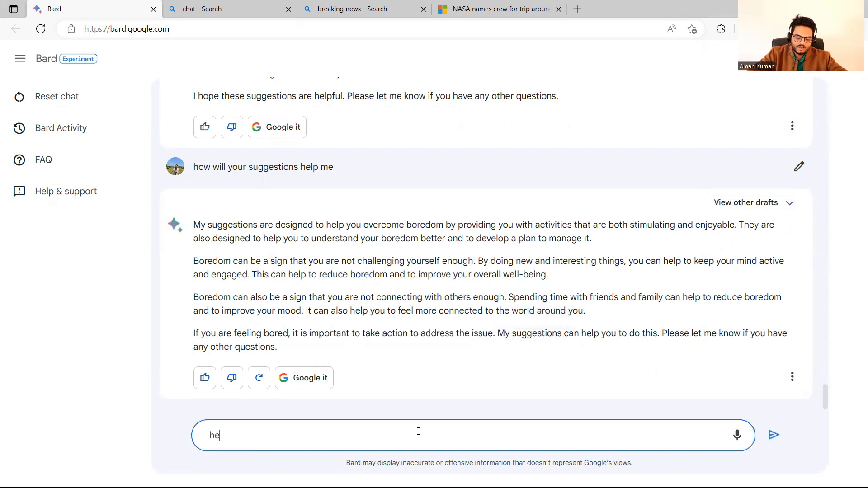
pyautogui.write('hey bard i dont')
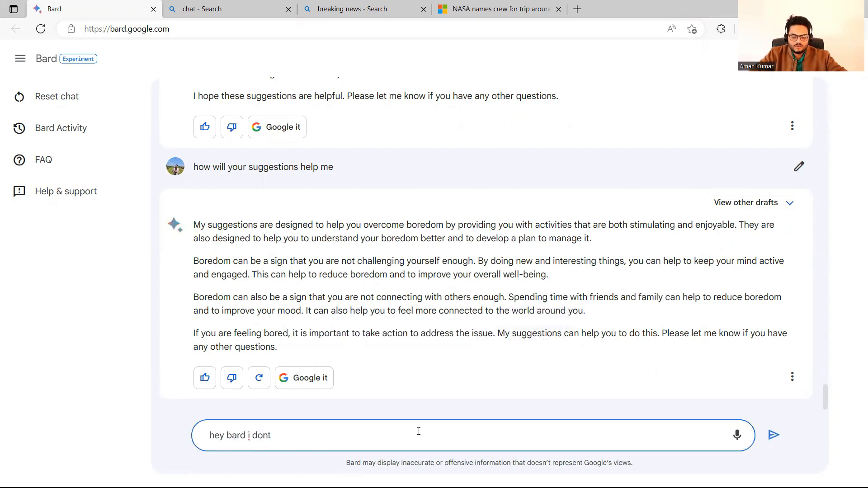
pyautogui.click(773, 435)
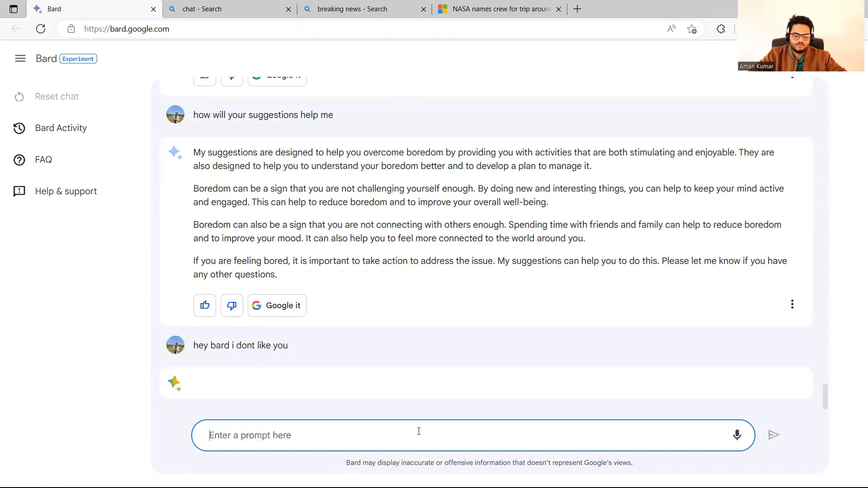
pyautogui.click(227, 9)
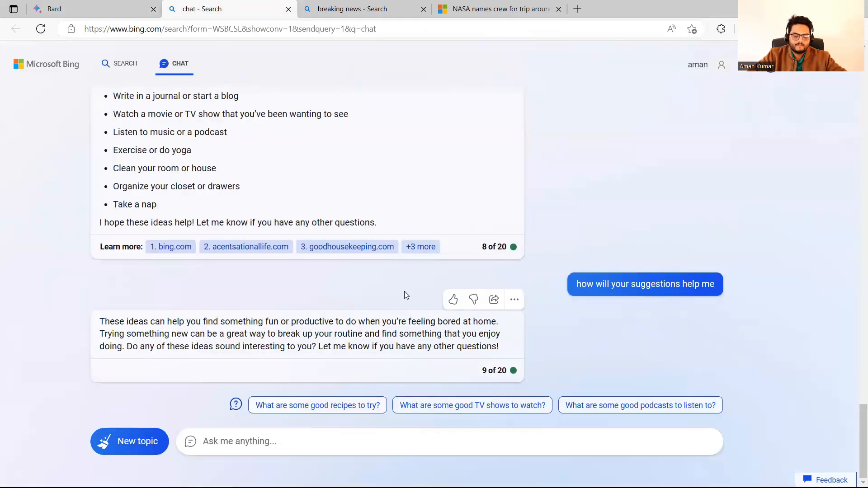
pyautogui.write('hey i')
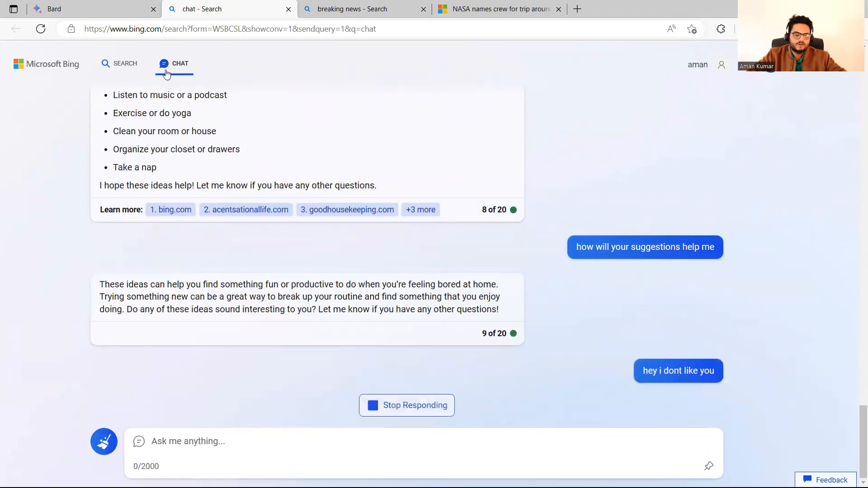
# - Highlight each chatbot's reply, then bring up the Scrble Lite notes
pyautogui.click(83, 9)
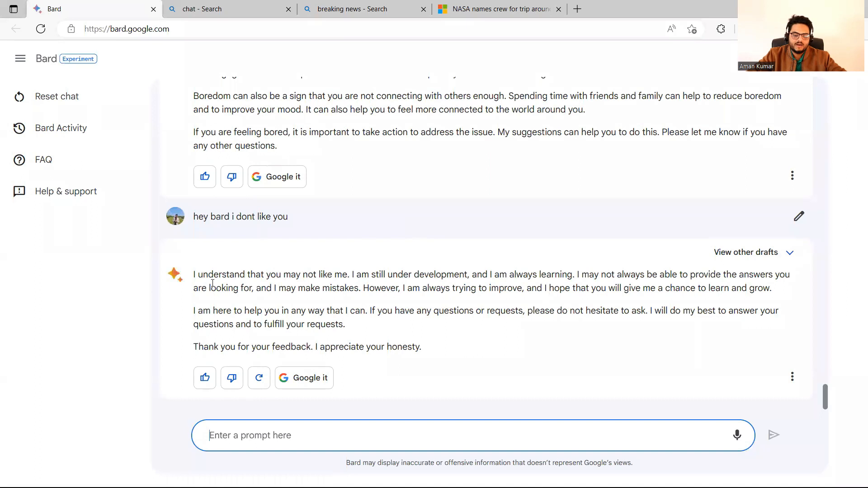
pyautogui.moveTo(193, 274); pyautogui.dragTo(484, 288)
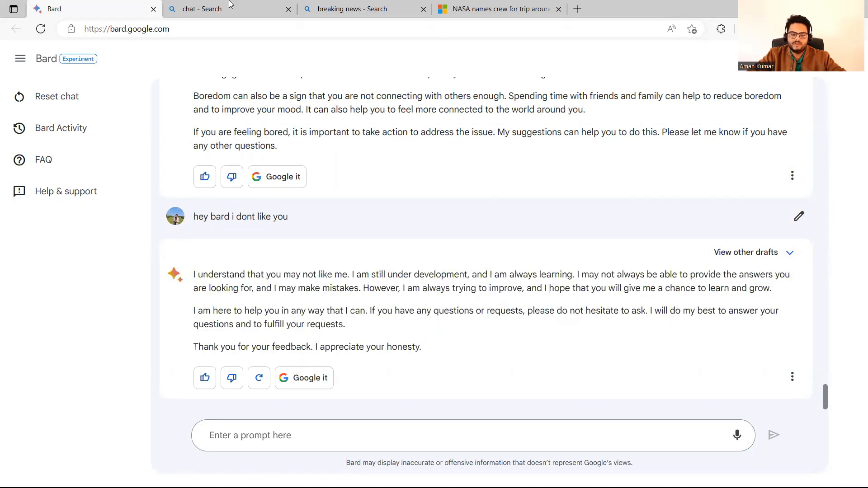
pyautogui.click(211, 9)
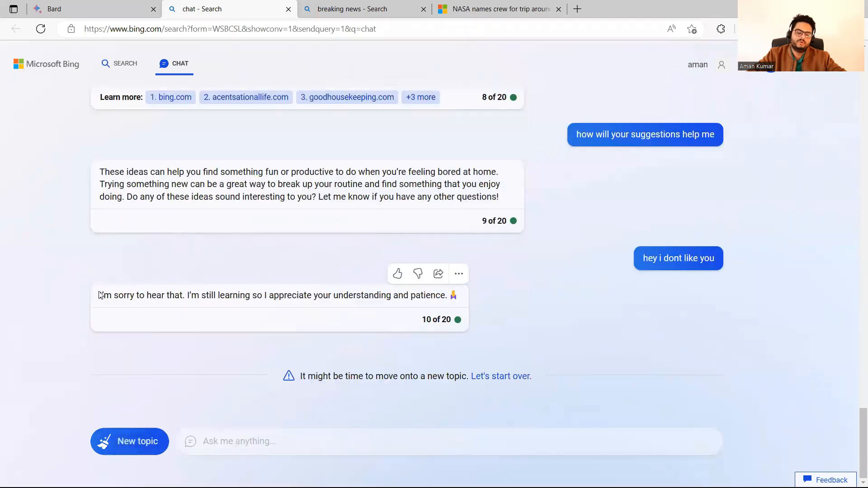
pyautogui.moveTo(100, 295); pyautogui.dragTo(444, 295)
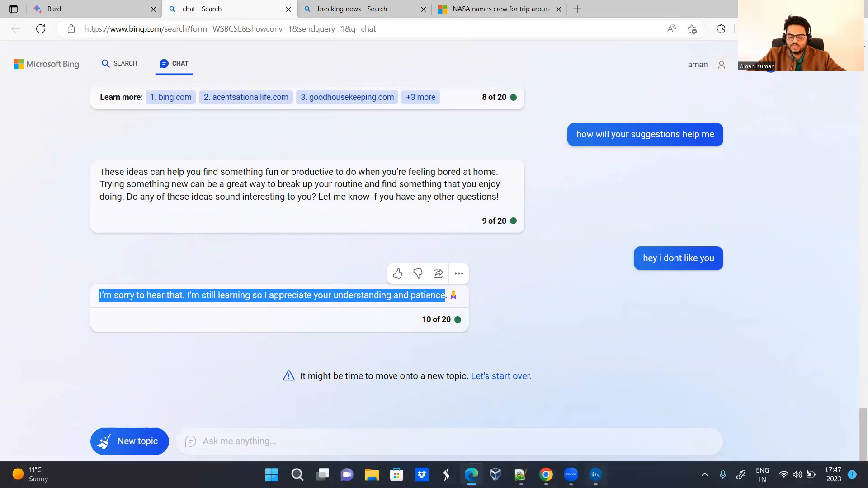
pyautogui.click(596, 476)
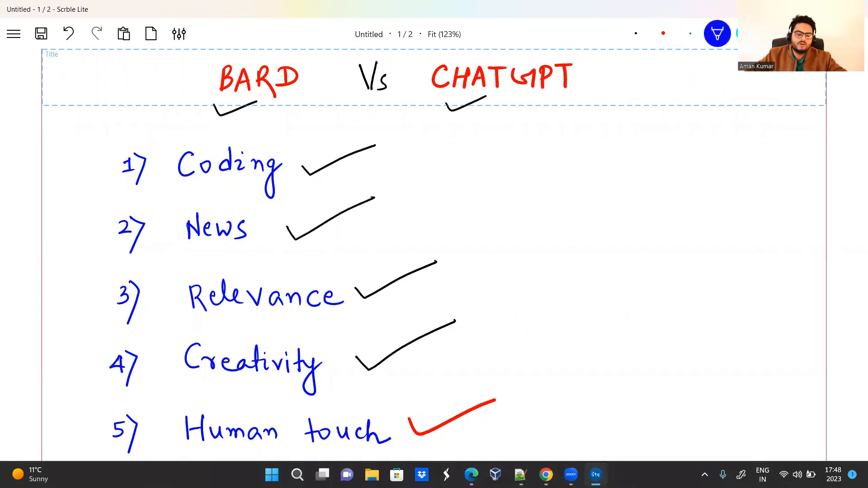
# - Draw a blue arrow from BARD and handwrite 'speed ↑' at its end
pyautogui.moveTo(304, 88); pyautogui.dragTo(459, 158)
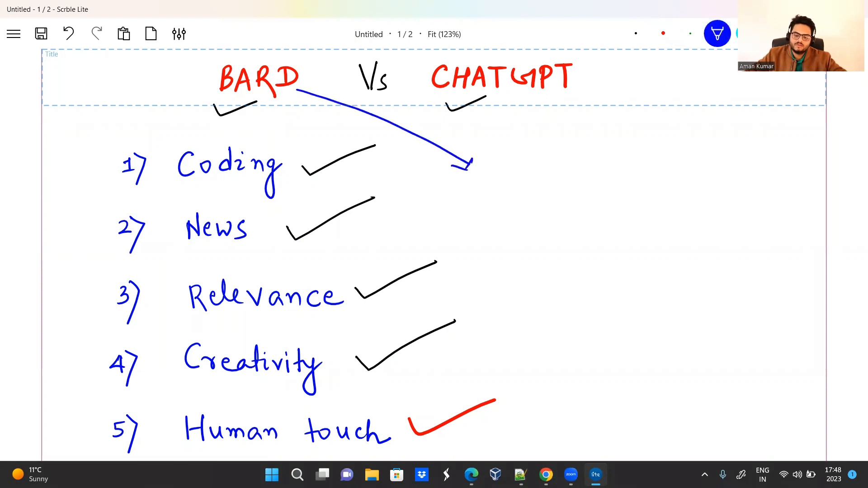
pyautogui.write('speed ↑')
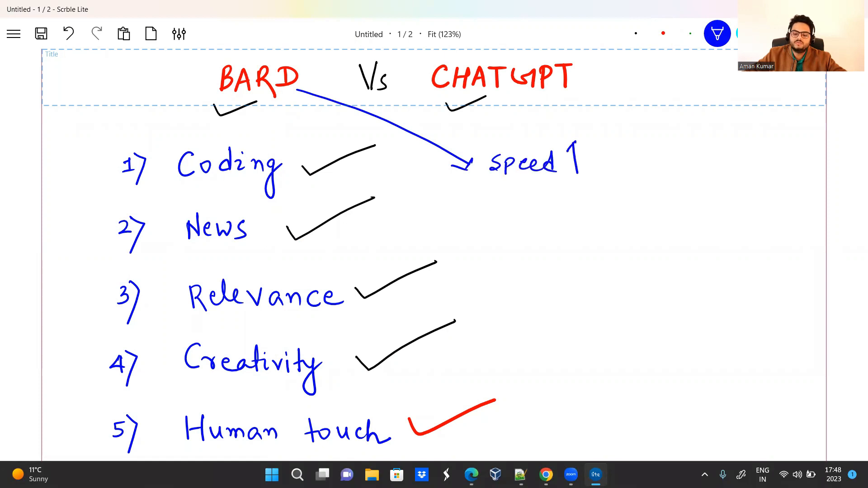
# - Branch arrows below speed to handwritten 'Structured' and 'Human touch'
pyautogui.moveTo(465, 166); pyautogui.dragTo(504, 197)
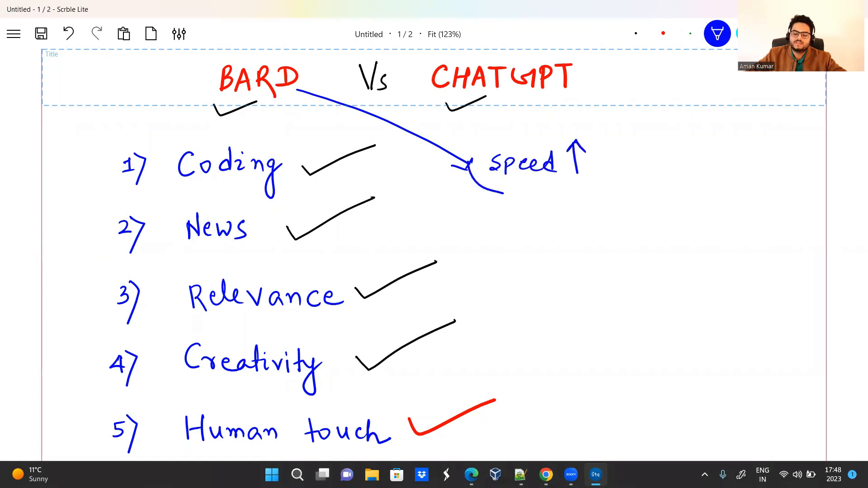
pyautogui.moveTo(498, 194); pyautogui.dragTo(520, 188)
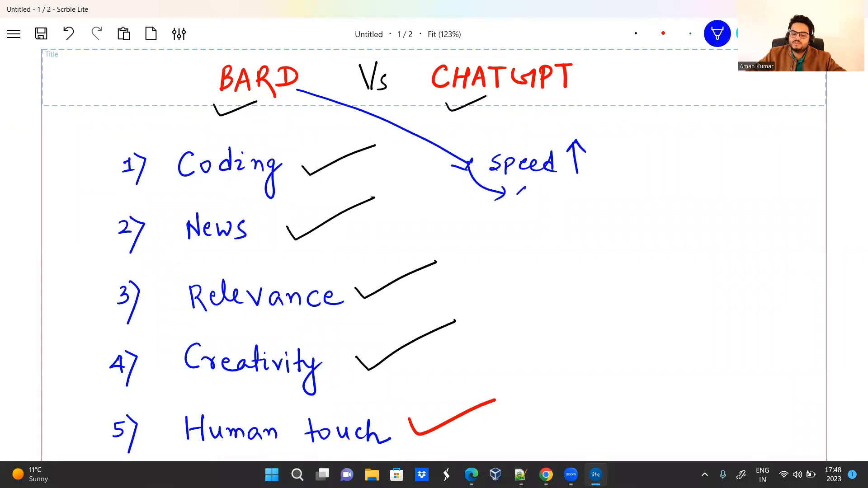
pyautogui.moveTo(509, 197); pyautogui.dragTo(573, 196)
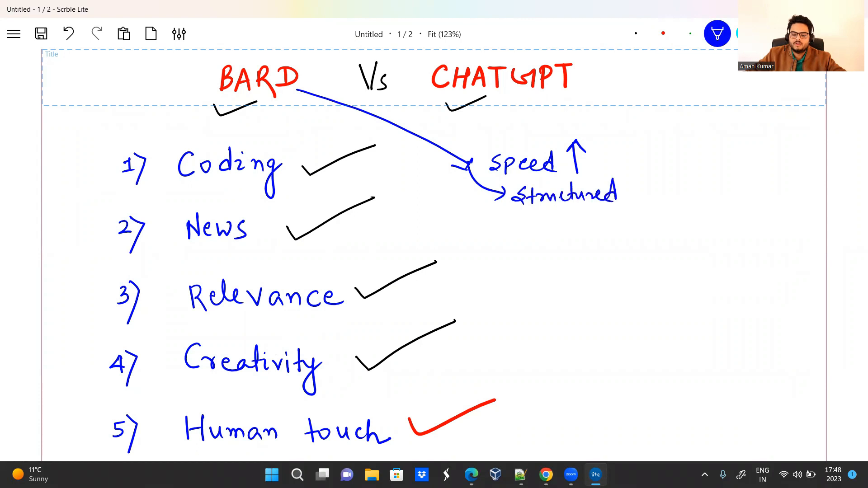
pyautogui.moveTo(476, 191); pyautogui.dragTo(513, 230)
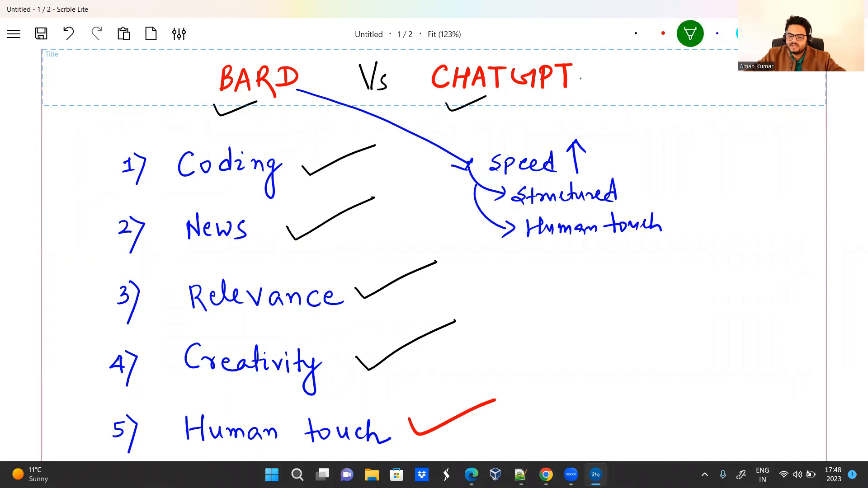
# - Branch green arrows from CHATGPT to 'Code' and 'Generic' and underline Structured
pyautogui.moveTo(581, 83); pyautogui.dragTo(731, 130)
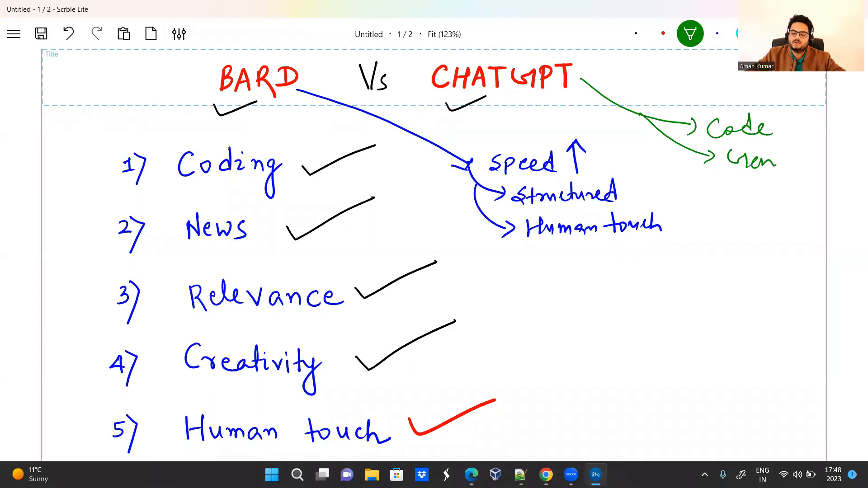
pyautogui.write('Generic')
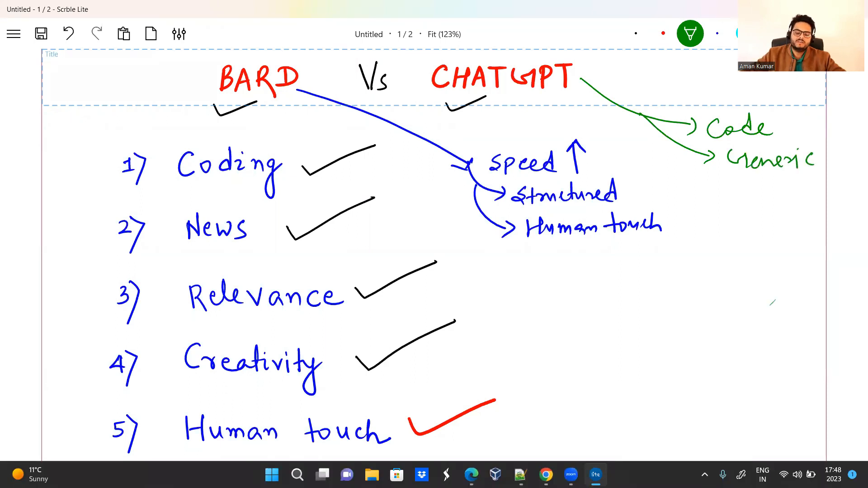
pyautogui.moveTo(518, 214); pyautogui.dragTo(683, 213)
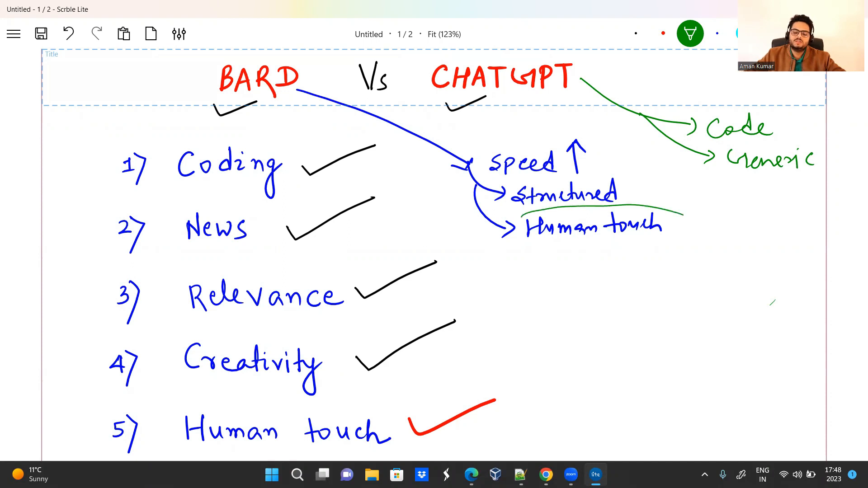
pyautogui.moveTo(521, 217); pyautogui.dragTo(686, 243)
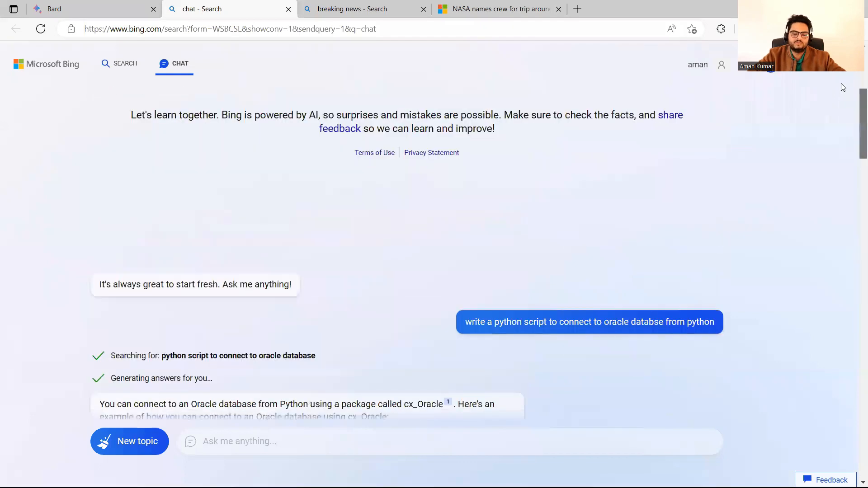
# - Return to the Bard conversation in Edge
pyautogui.click(83, 9)
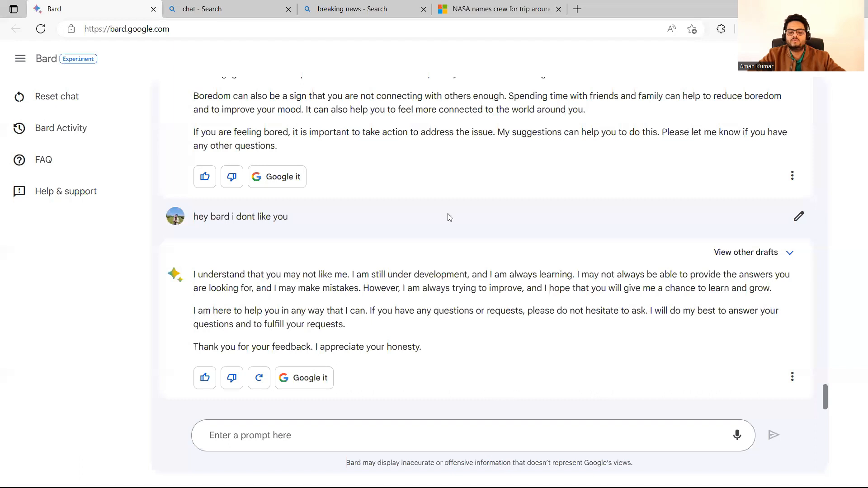